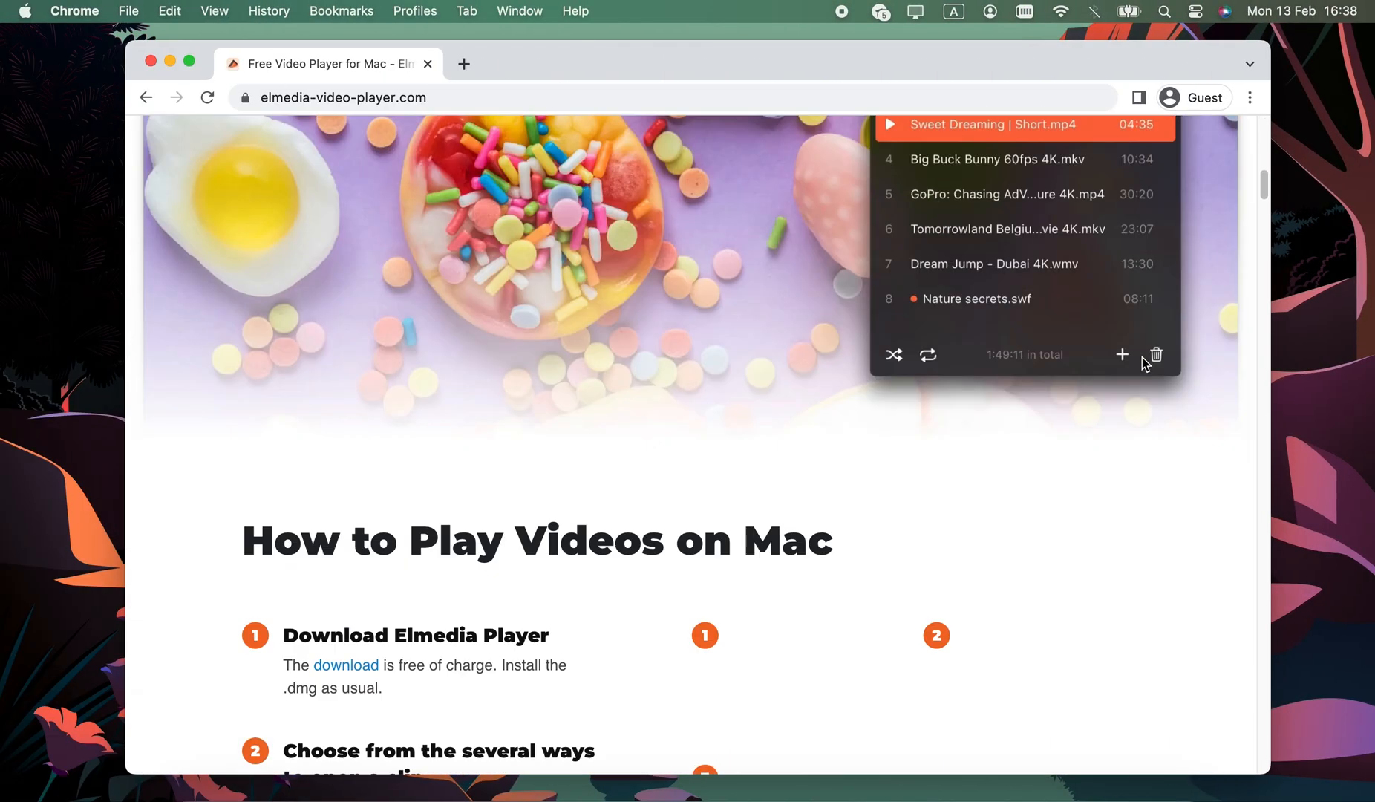
From elmedia-video-player.com, follow the 'Download on the Mac App Store' badge to Elmedia's listing.
{"action": "scroll", "scroll_direction": "down", "scroll_amount": 3}
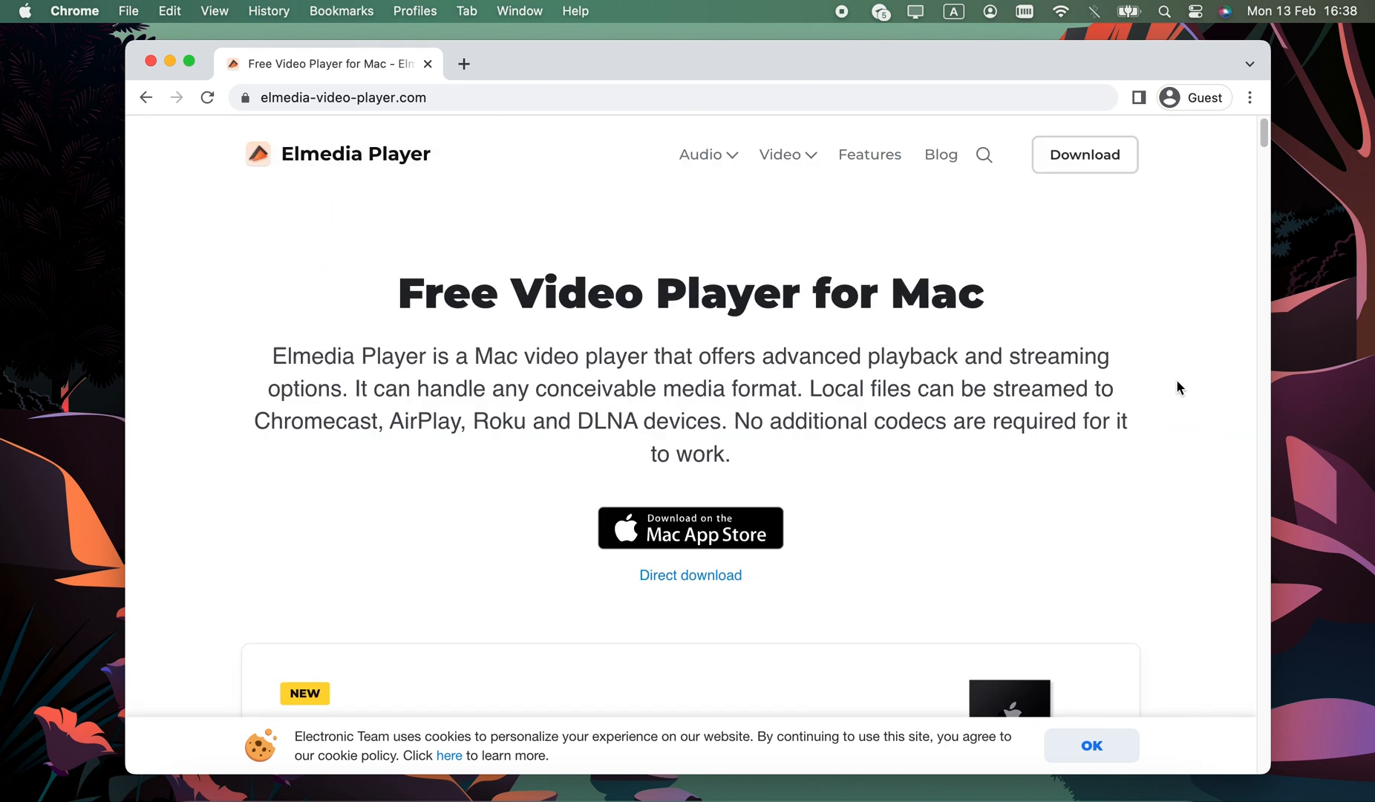
{"action": "left_click", "coordinate": [688, 529]}
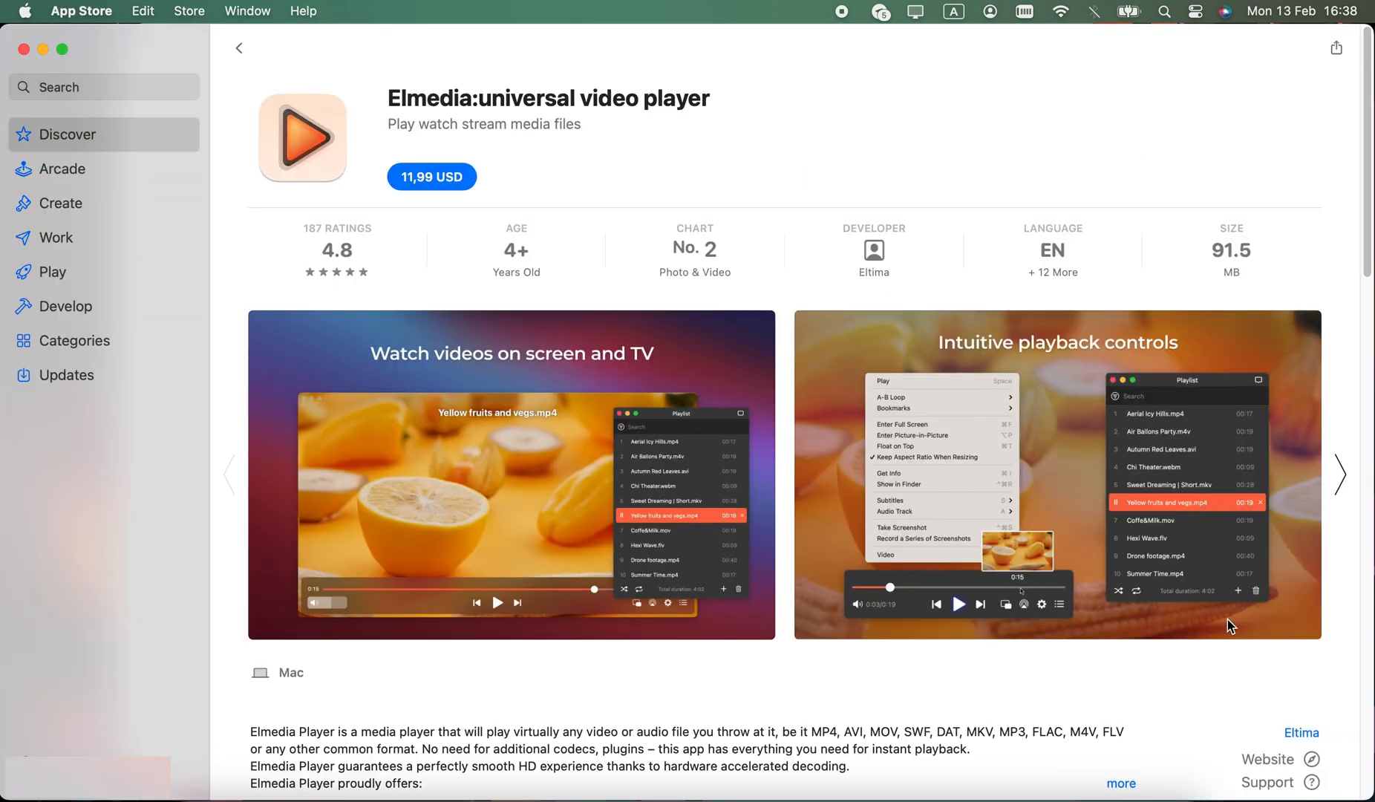
{"action": "left_click", "coordinate": [1339, 473]}
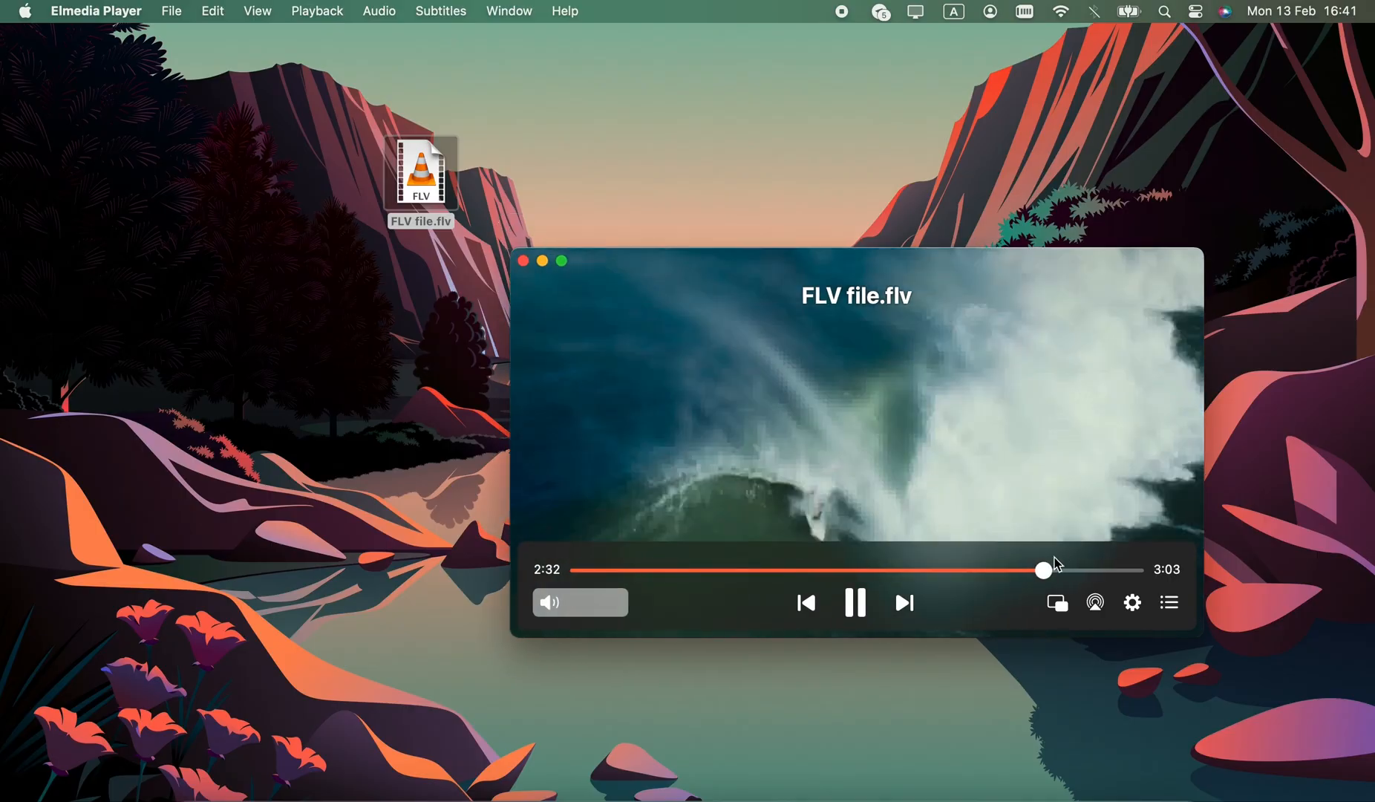
Reset the FLV playback speed to normal 1x in the playback settings.
{"action": "left_click", "coordinate": [1131, 602]}
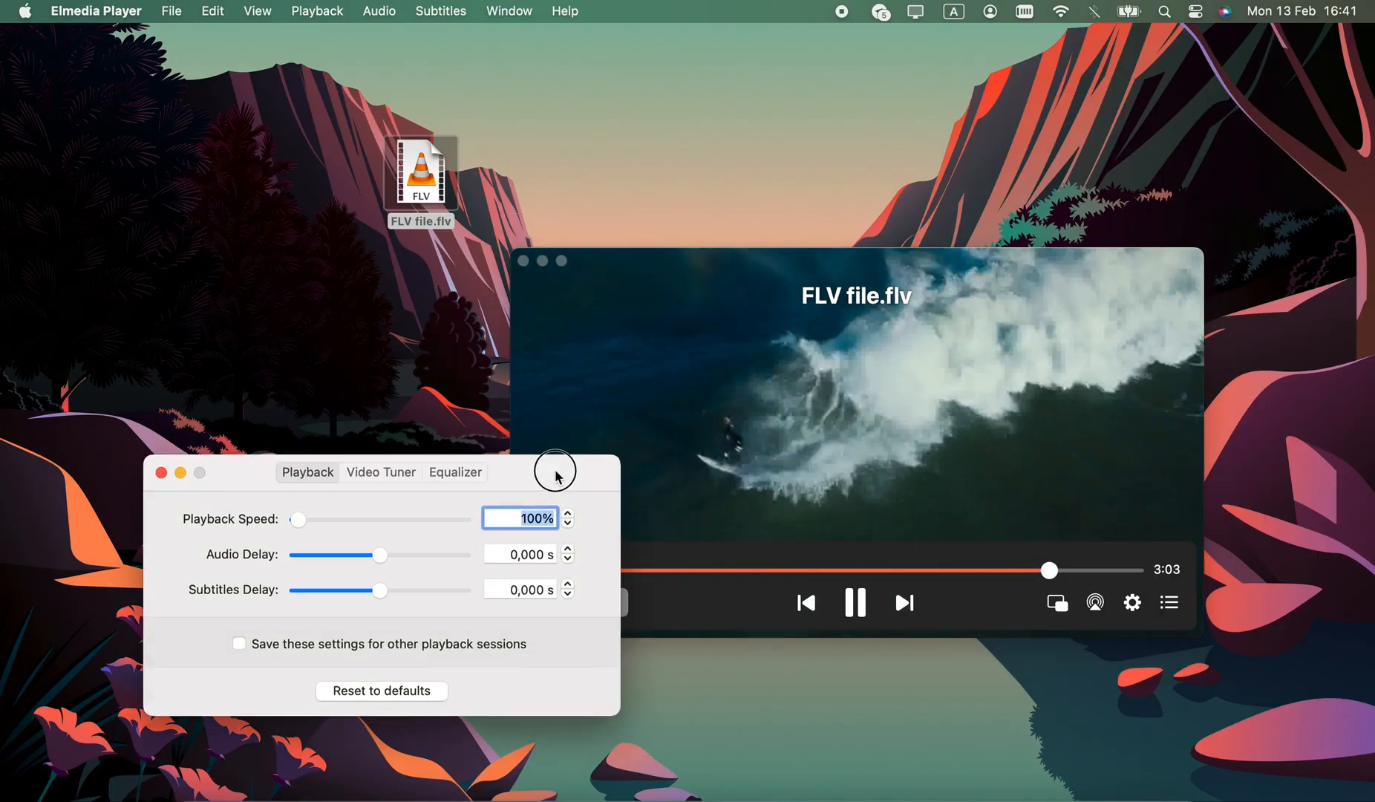
{"action": "left_click", "coordinate": [380, 472]}
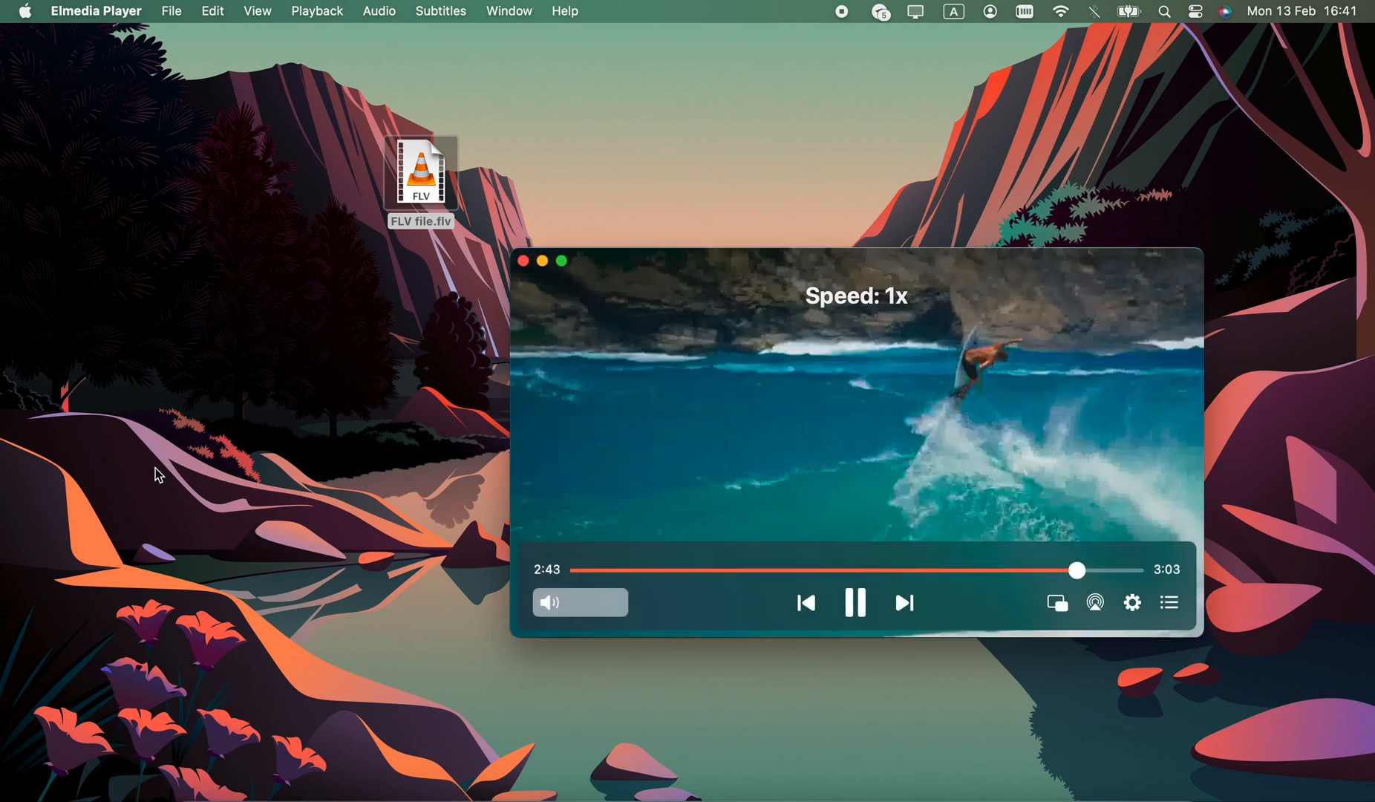
Show the multi-format playlist, then view the Elmedia universal video player App Store listing.
{"action": "left_click", "coordinate": [1167, 601]}
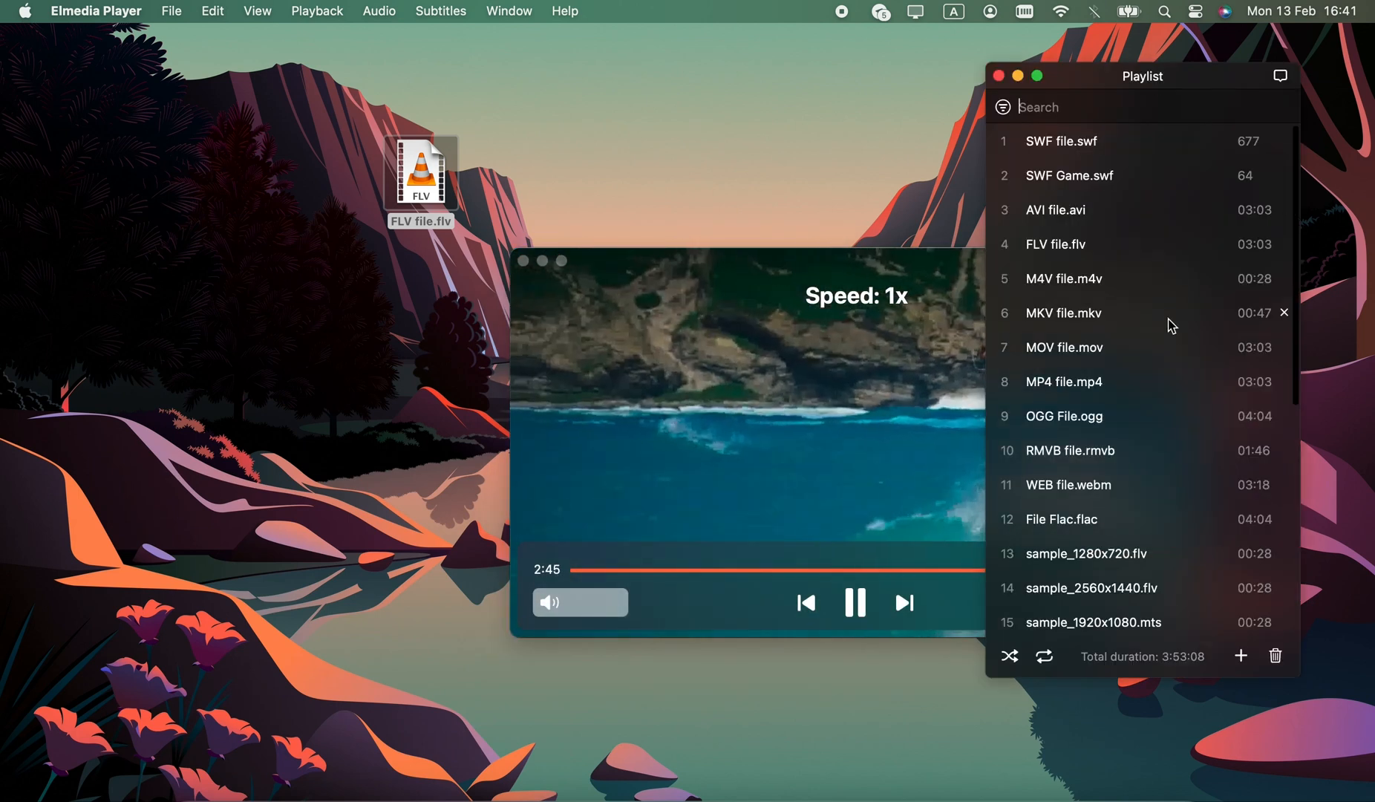
{"action": "double_click", "coordinate": [1063, 346]}
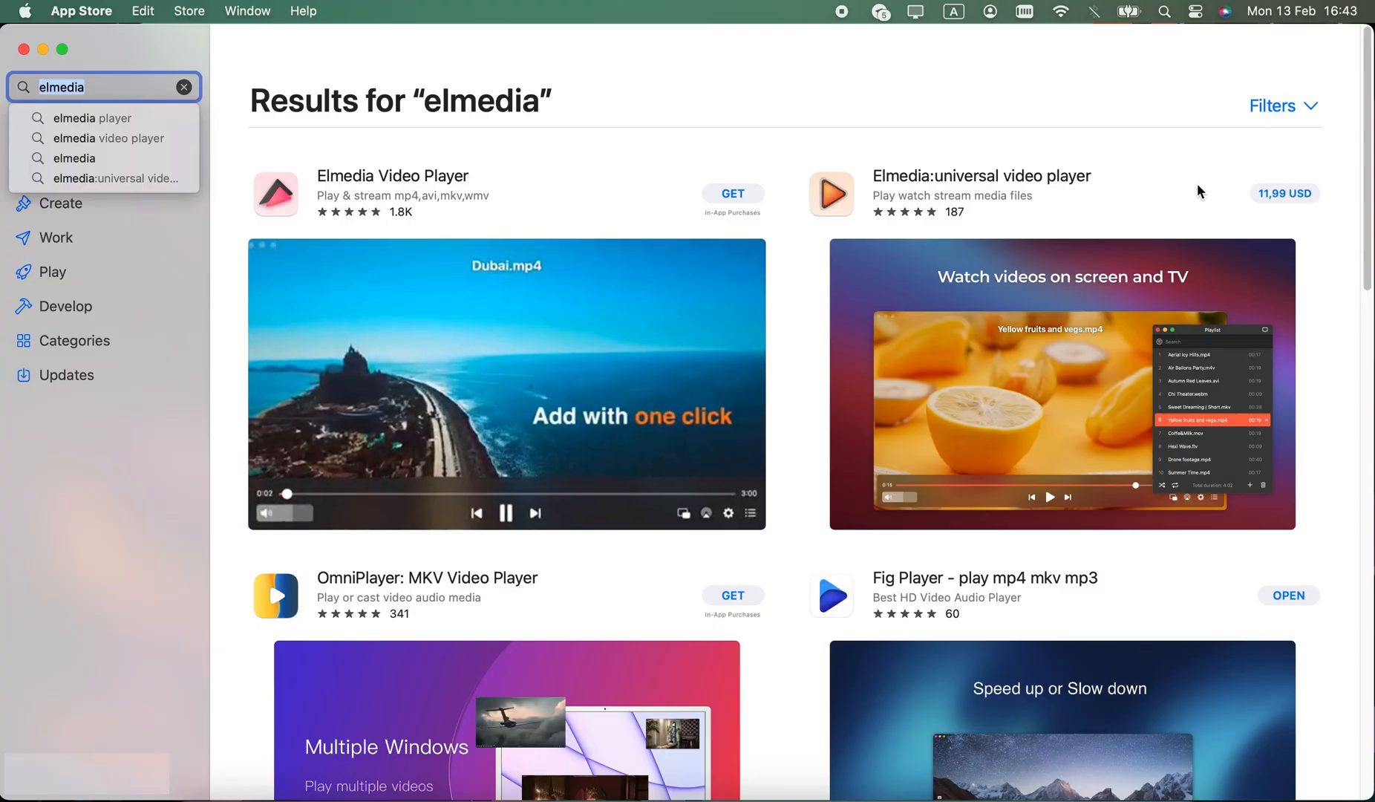
{"action": "left_click", "coordinate": [980, 175]}
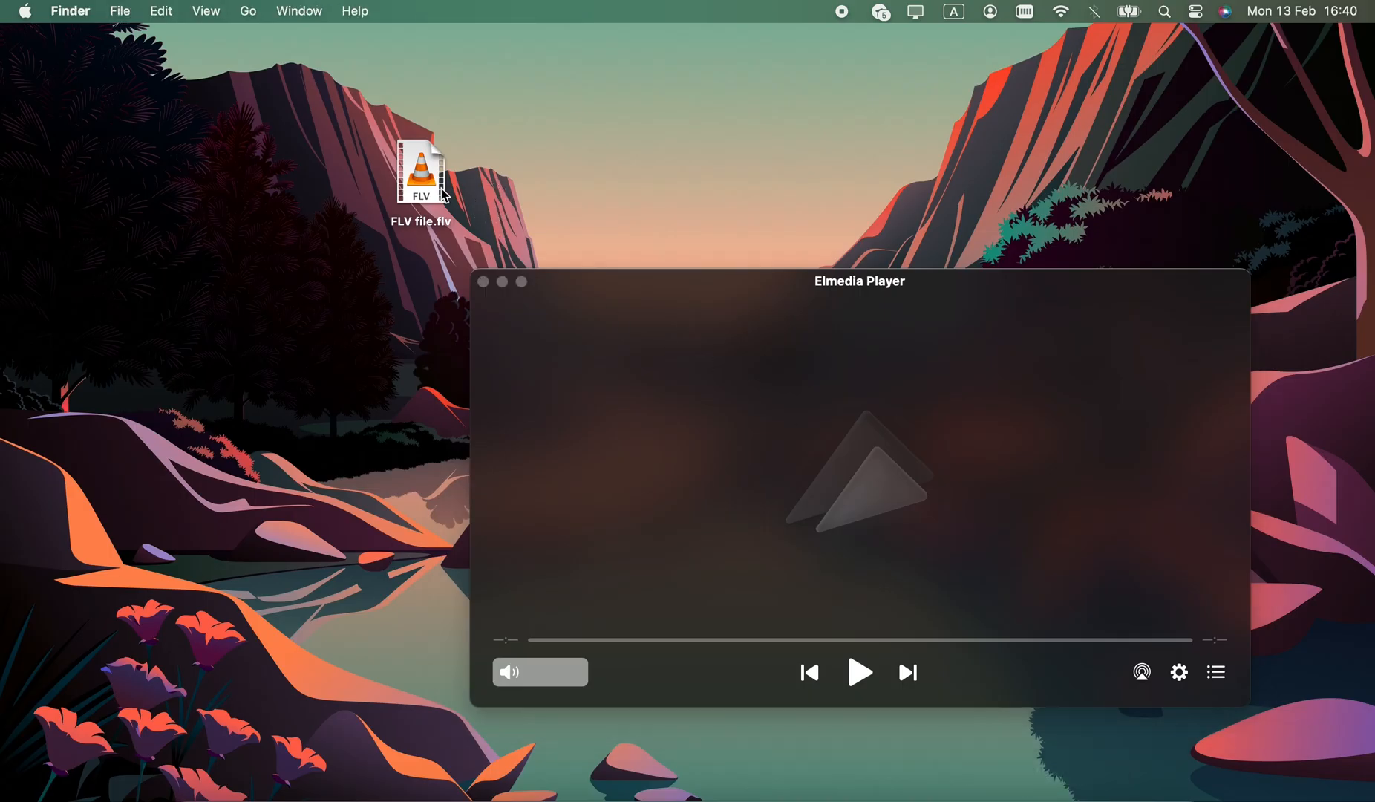
Activate the empty Elmedia Player window and bring up the File menu to choose a video.
{"action": "left_click", "coordinate": [859, 672]}
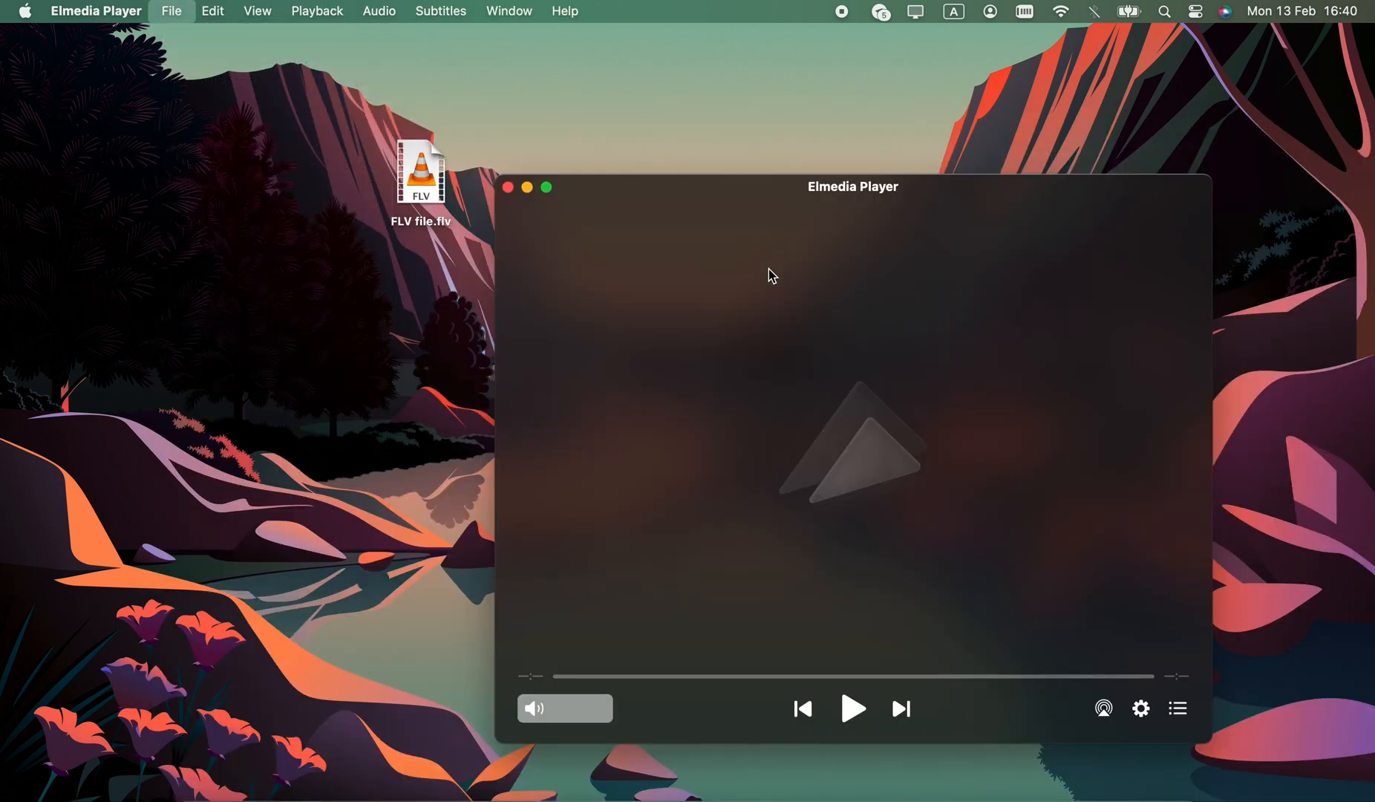
{"action": "left_click", "coordinate": [171, 11]}
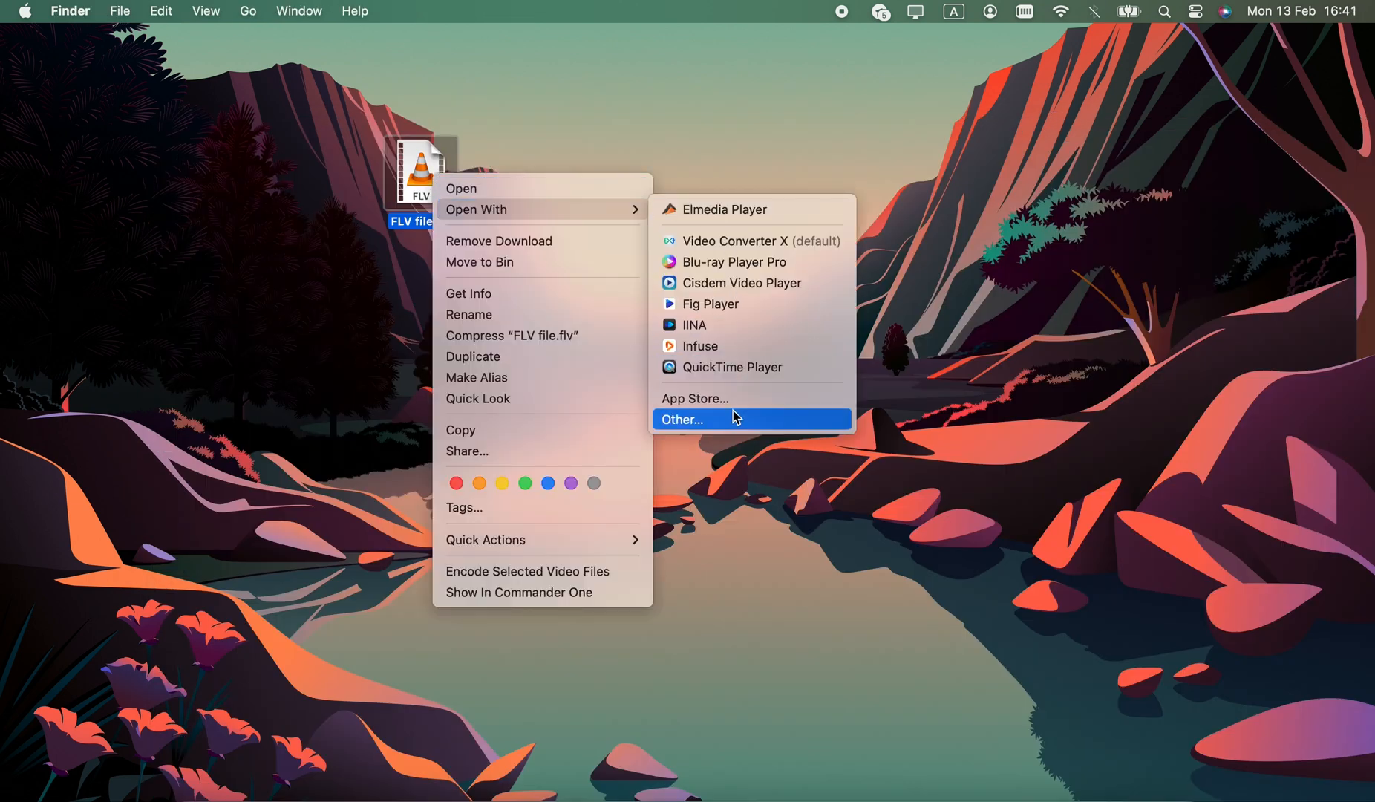
Choose Elmedia Player from all applications and set it to always open FLV file.flv.
{"action": "left_click", "coordinate": [683, 419]}
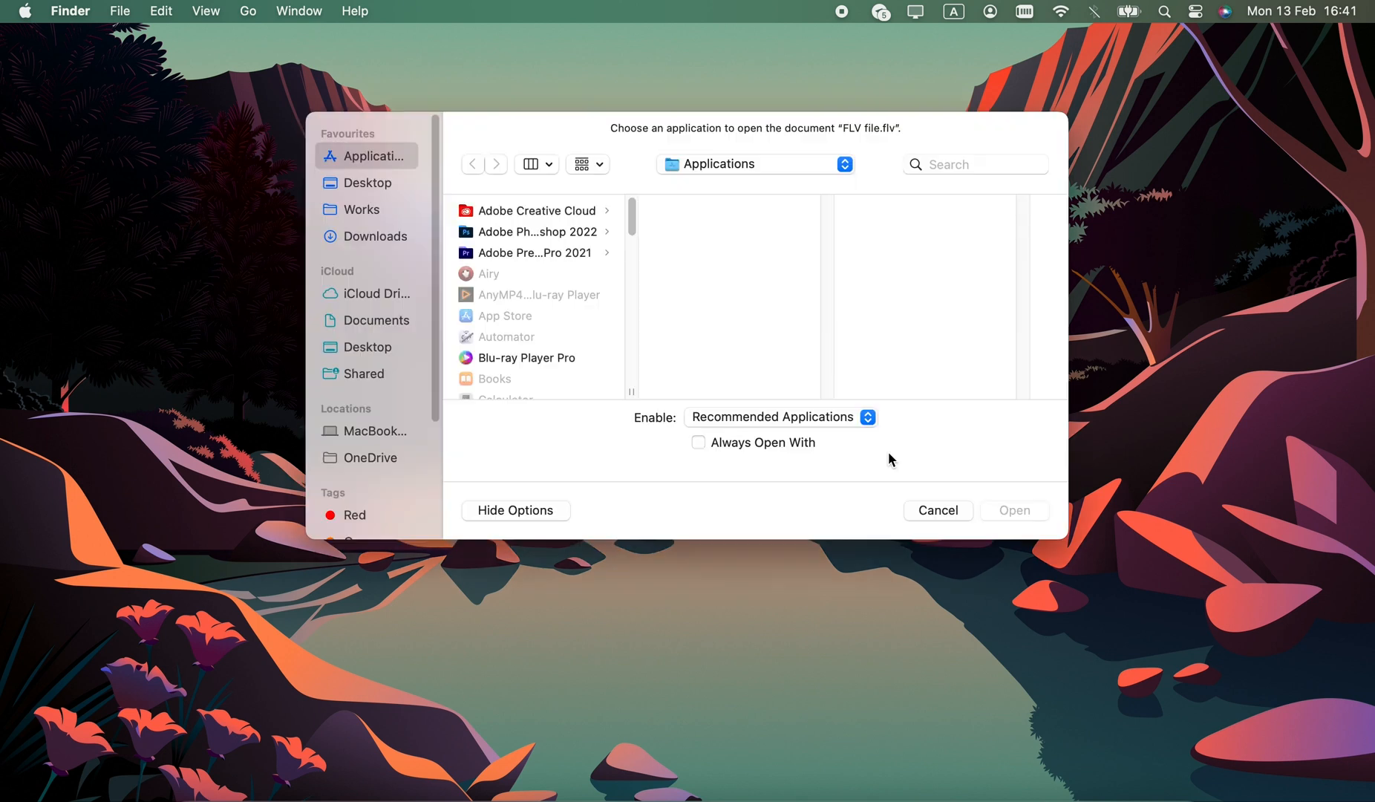
{"action": "scroll", "scroll_direction": "down", "scroll_amount": 3}
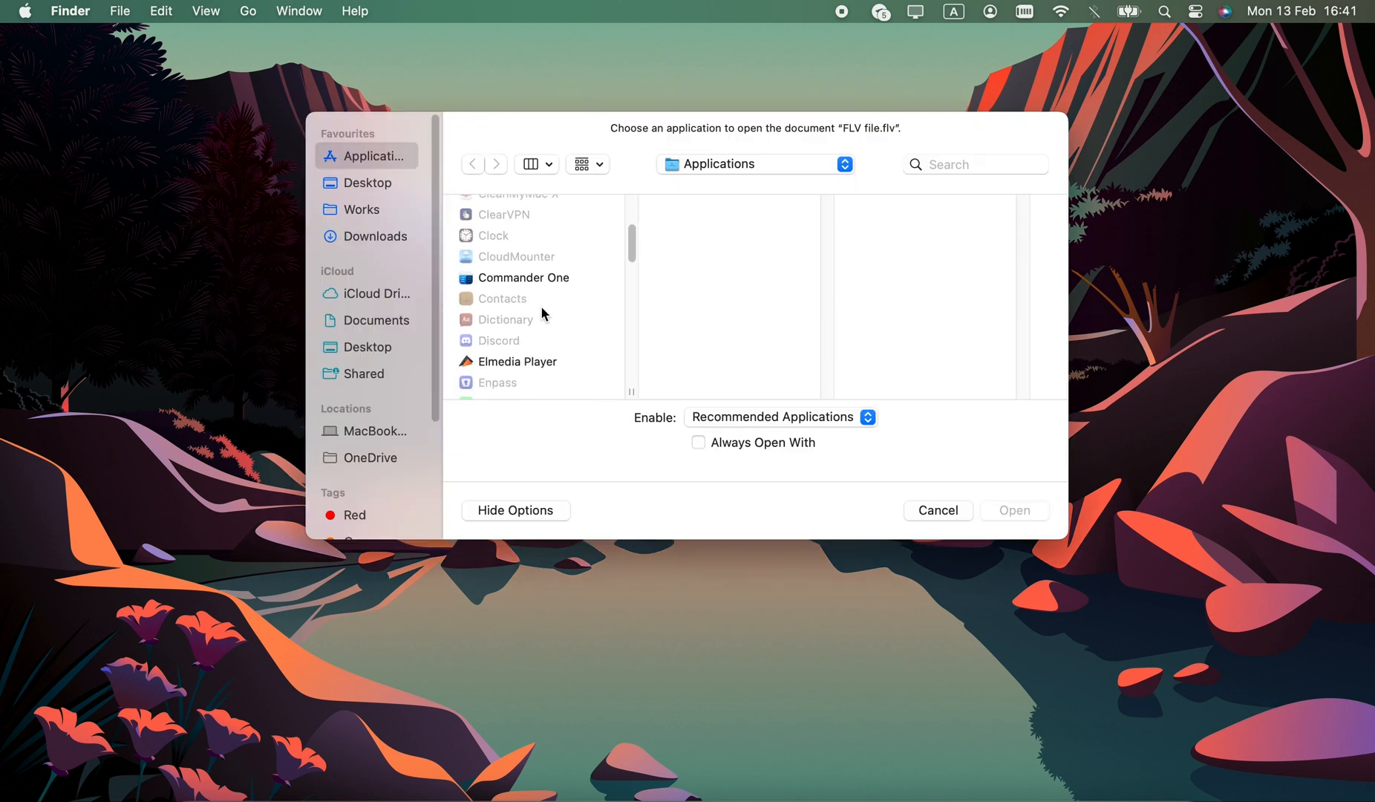
{"action": "left_click", "coordinate": [698, 442]}
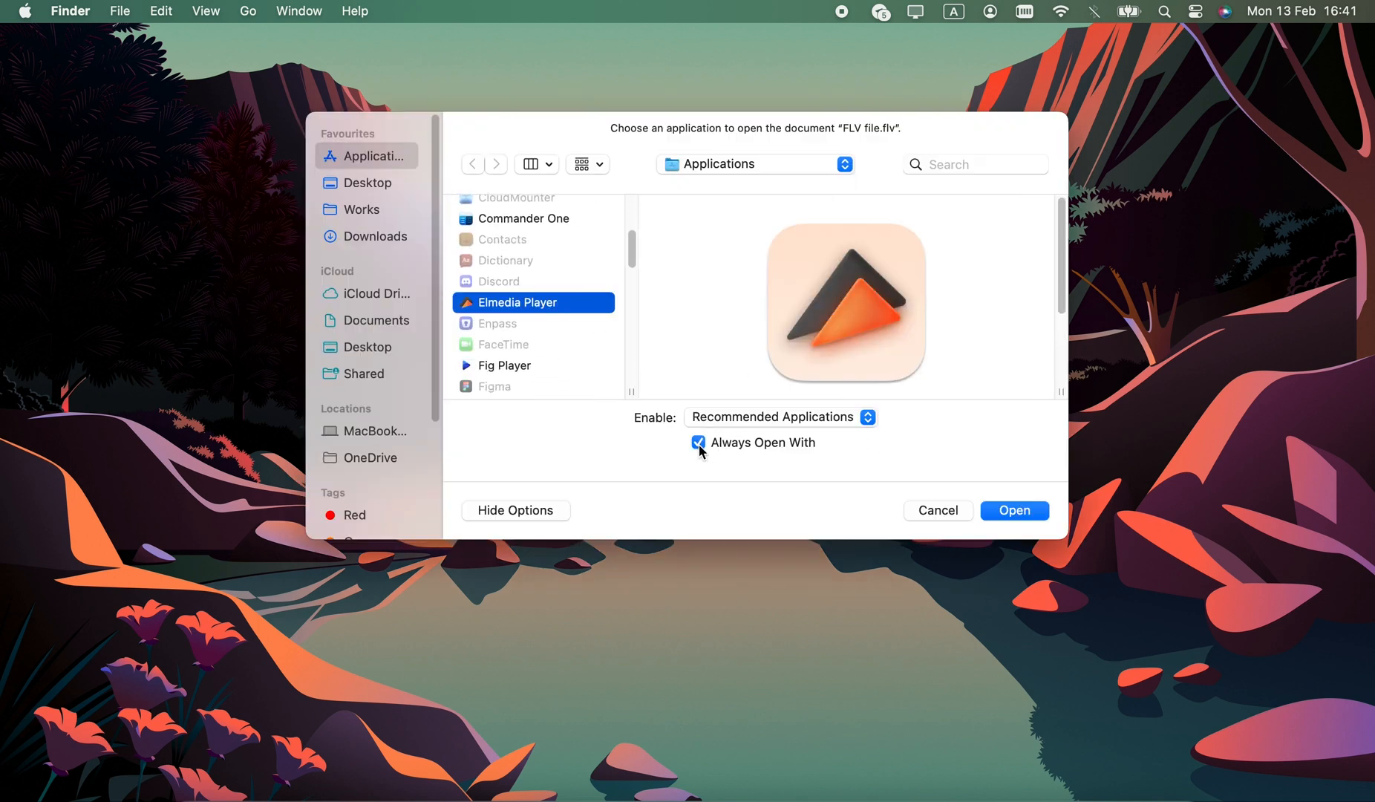
{"action": "left_click", "coordinate": [1014, 509]}
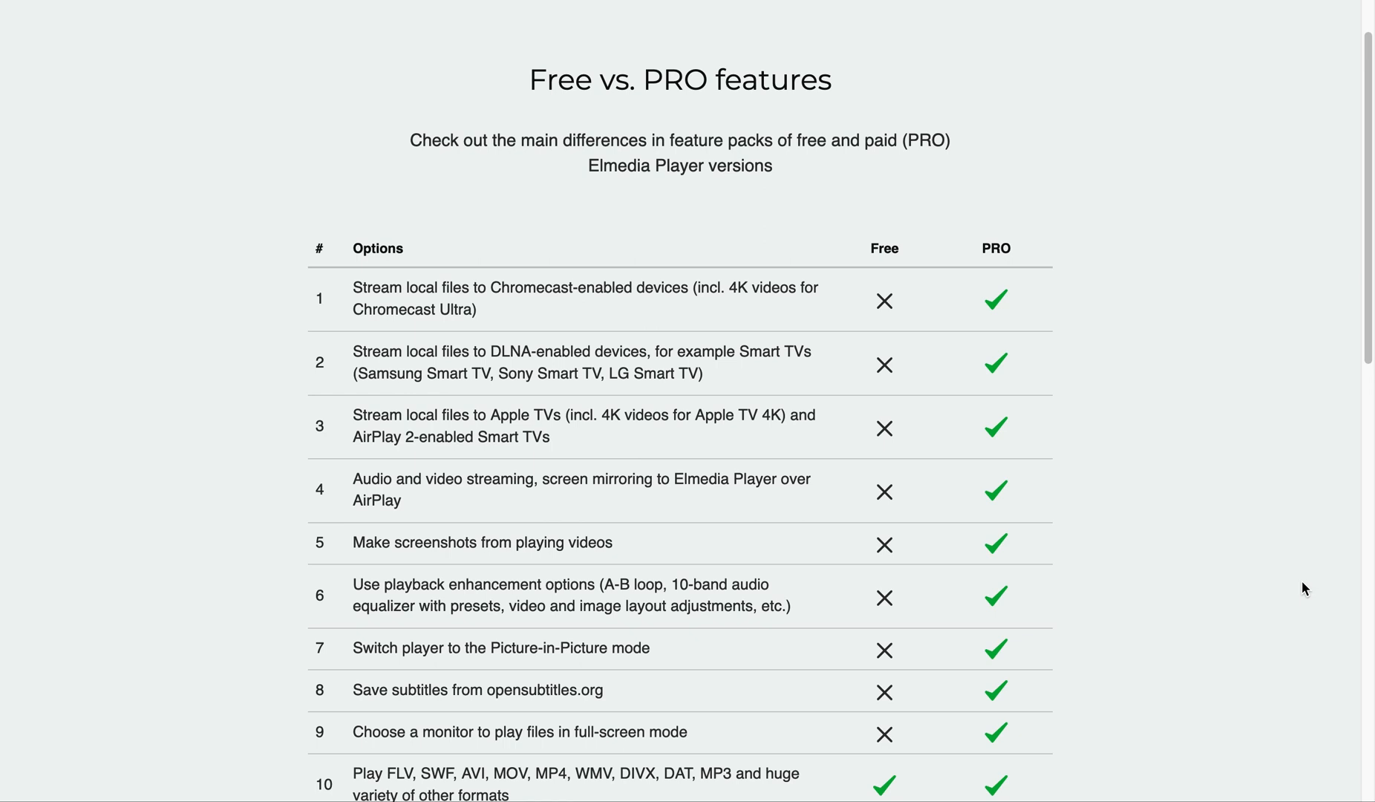
Scroll the Elmedia Player site down to the Free vs. PRO features table.
{"action": "scroll", "scroll_direction": "down", "scroll_amount": 3}
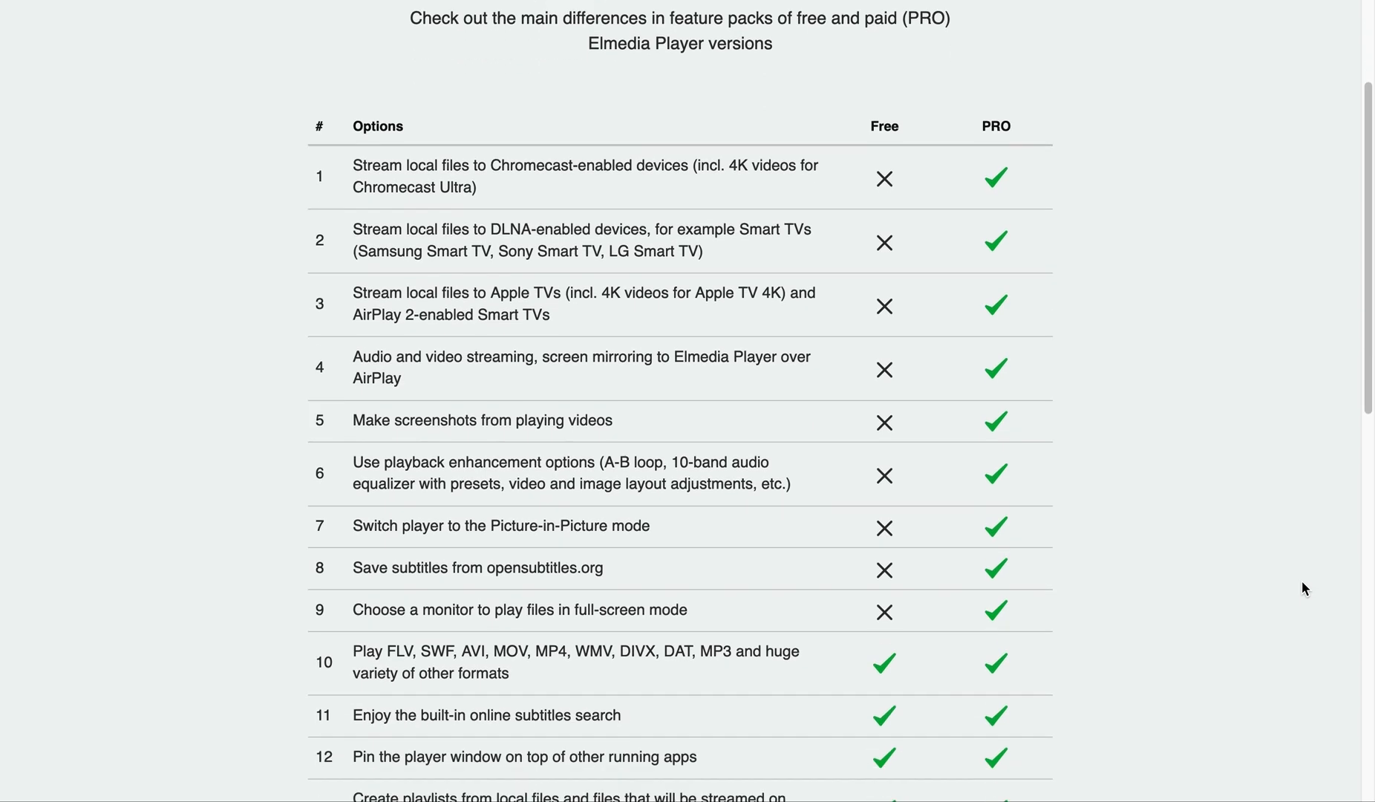
{"action": "scroll", "scroll_direction": "down", "scroll_amount": 3}
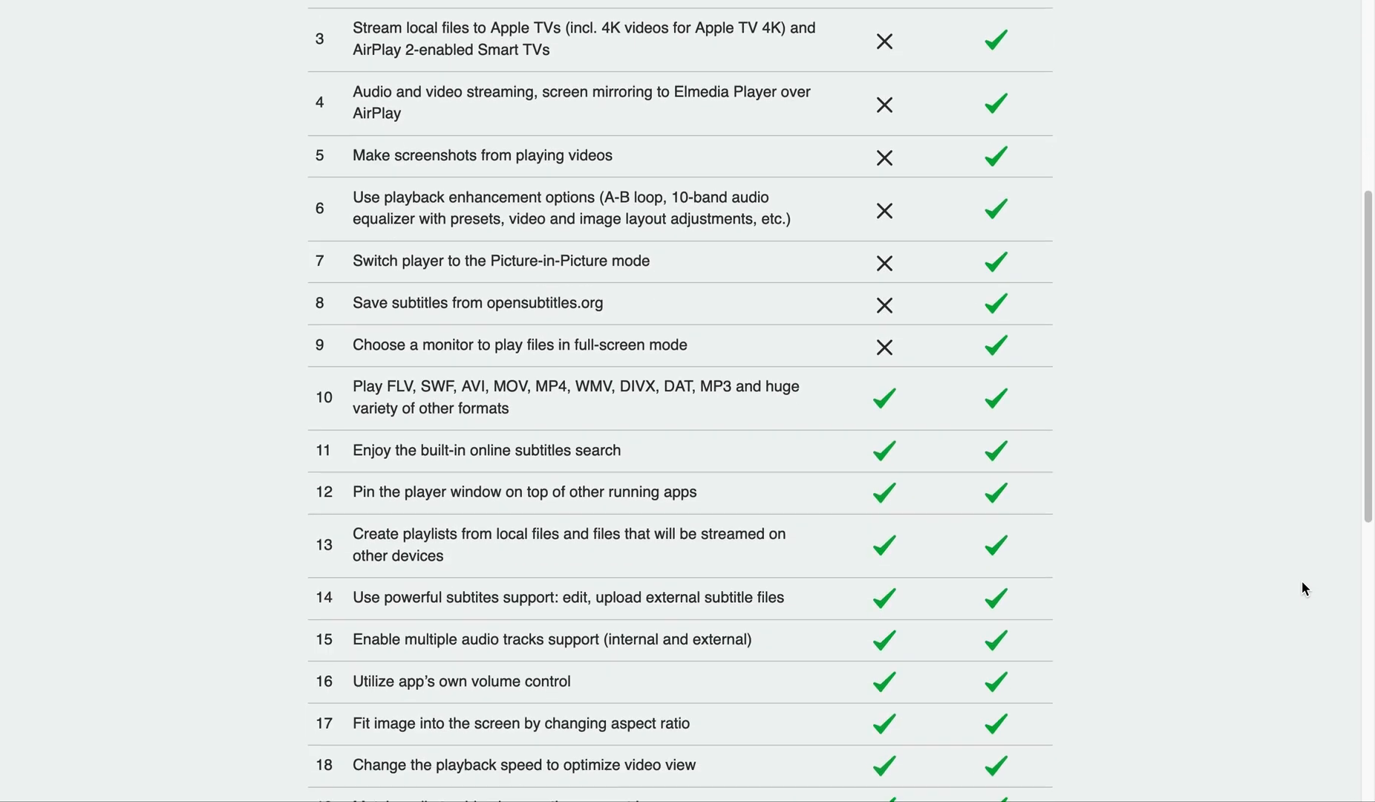
{"action": "scroll", "scroll_direction": "down", "scroll_amount": 3}
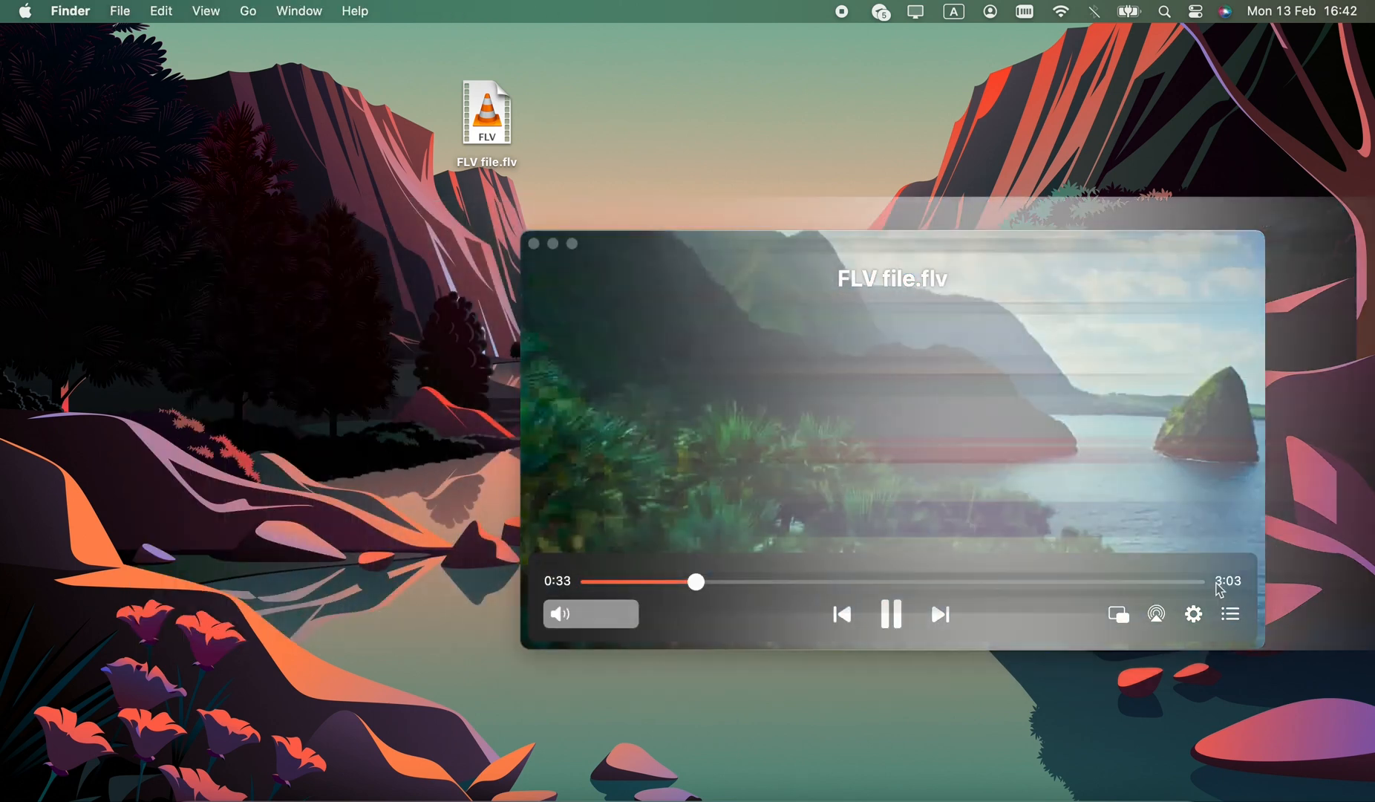
Start FLV file.flv playing in Elmedia Player.
{"action": "left_click", "coordinate": [1155, 615]}
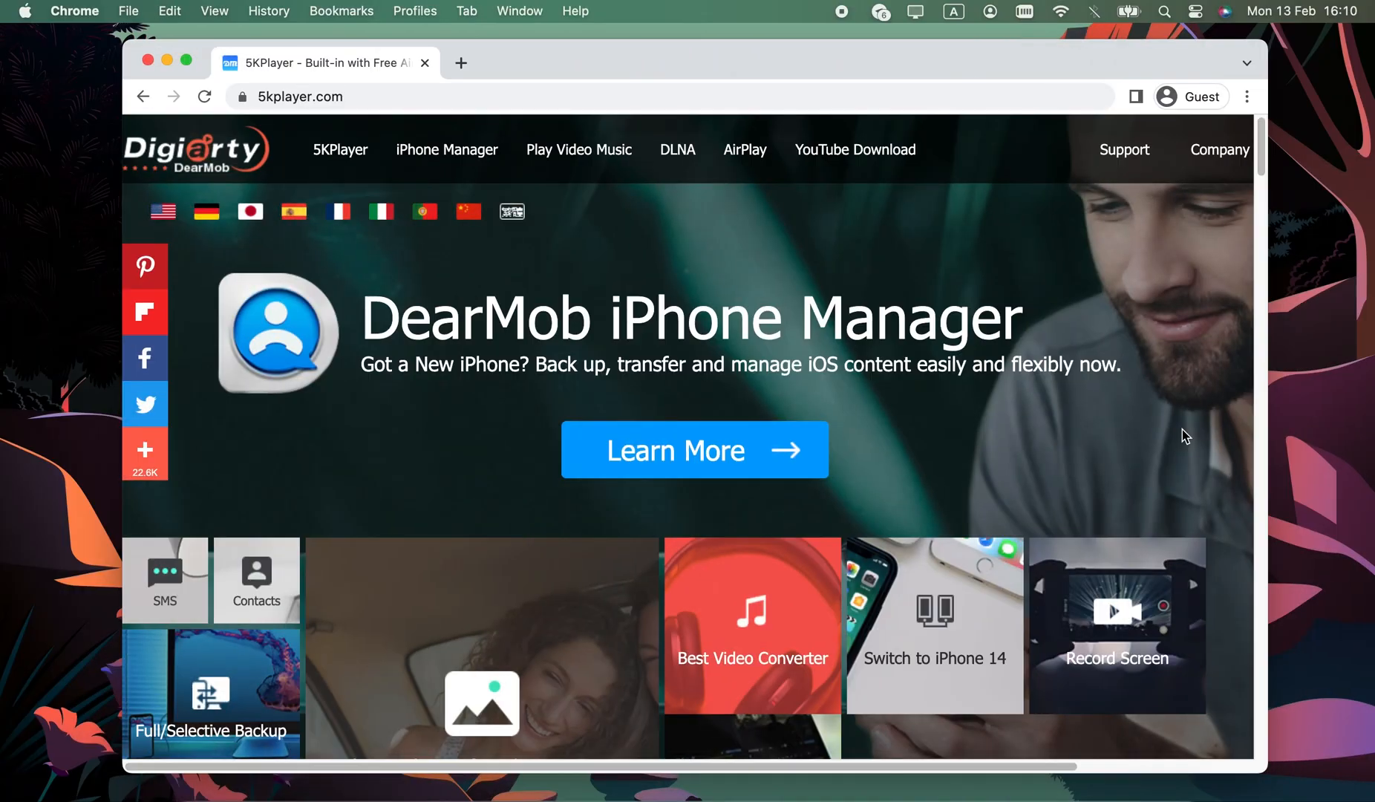
On 5kplayer.com, get the free Mac download of 5KPlayer.
{"action": "scroll", "scroll_direction": "down", "scroll_amount": 3}
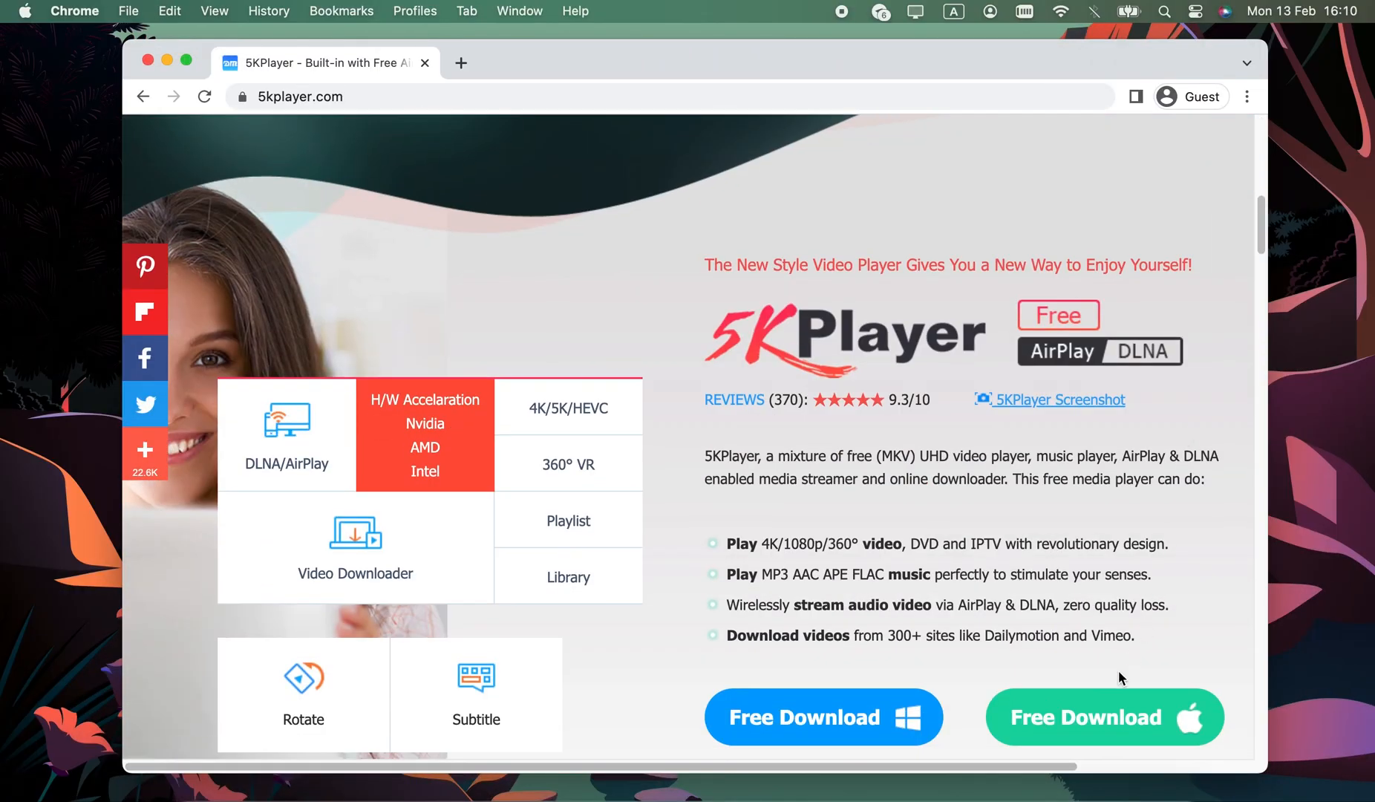
{"action": "left_click", "coordinate": [1103, 717]}
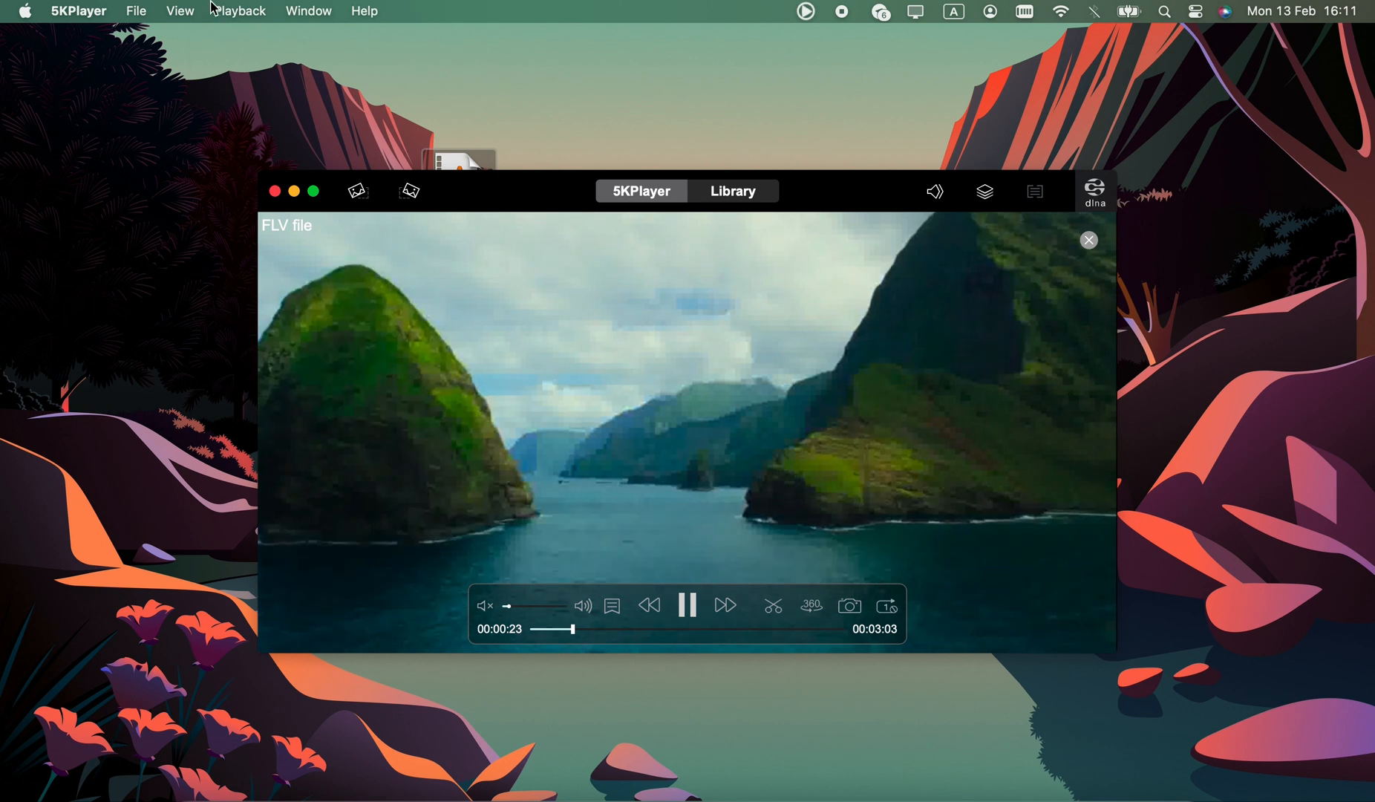
Browse 5KPlayer's Playback, View (flip/rotate) and File menus during FLV playback.
{"action": "left_click", "coordinate": [239, 10]}
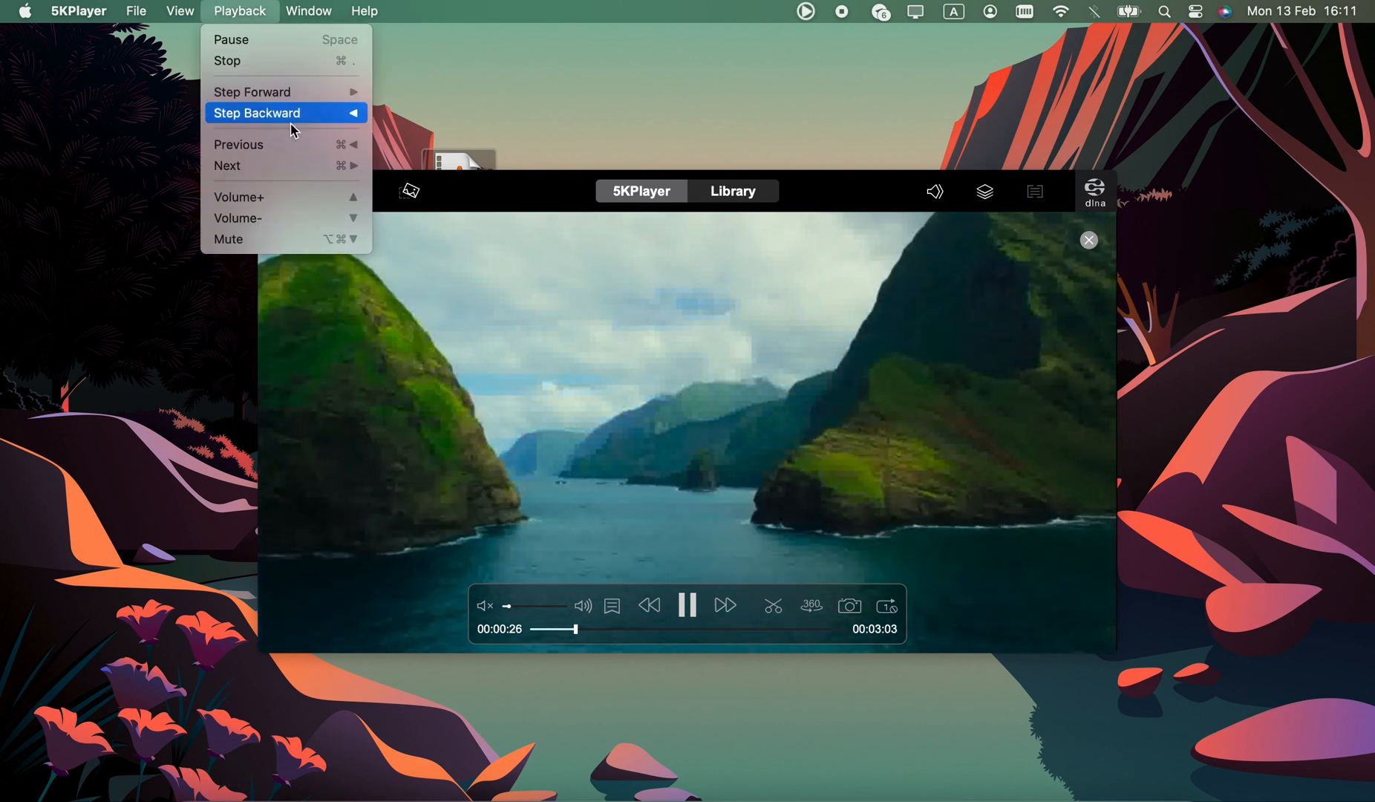
{"action": "mouse_move", "coordinate": [277, 239]}
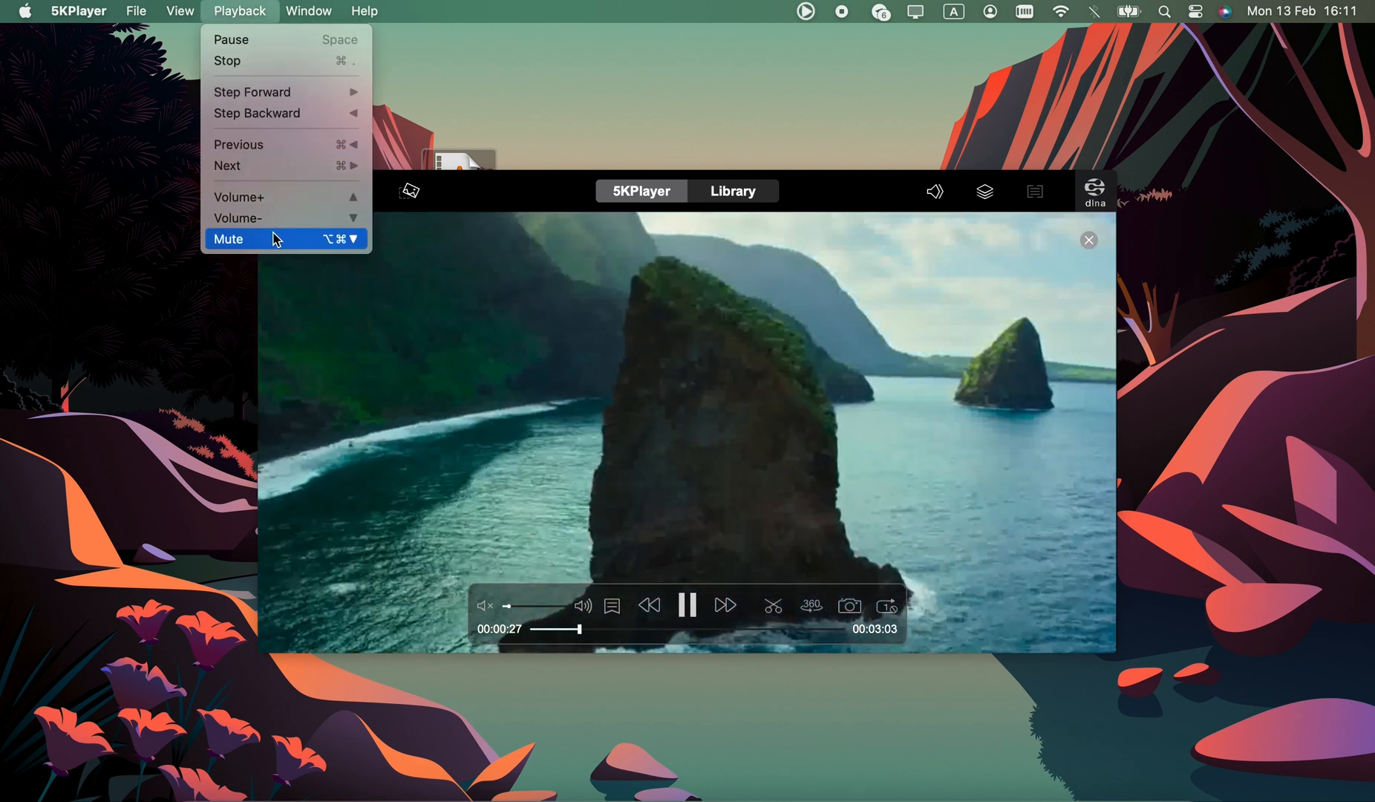
{"action": "left_click", "coordinate": [178, 11]}
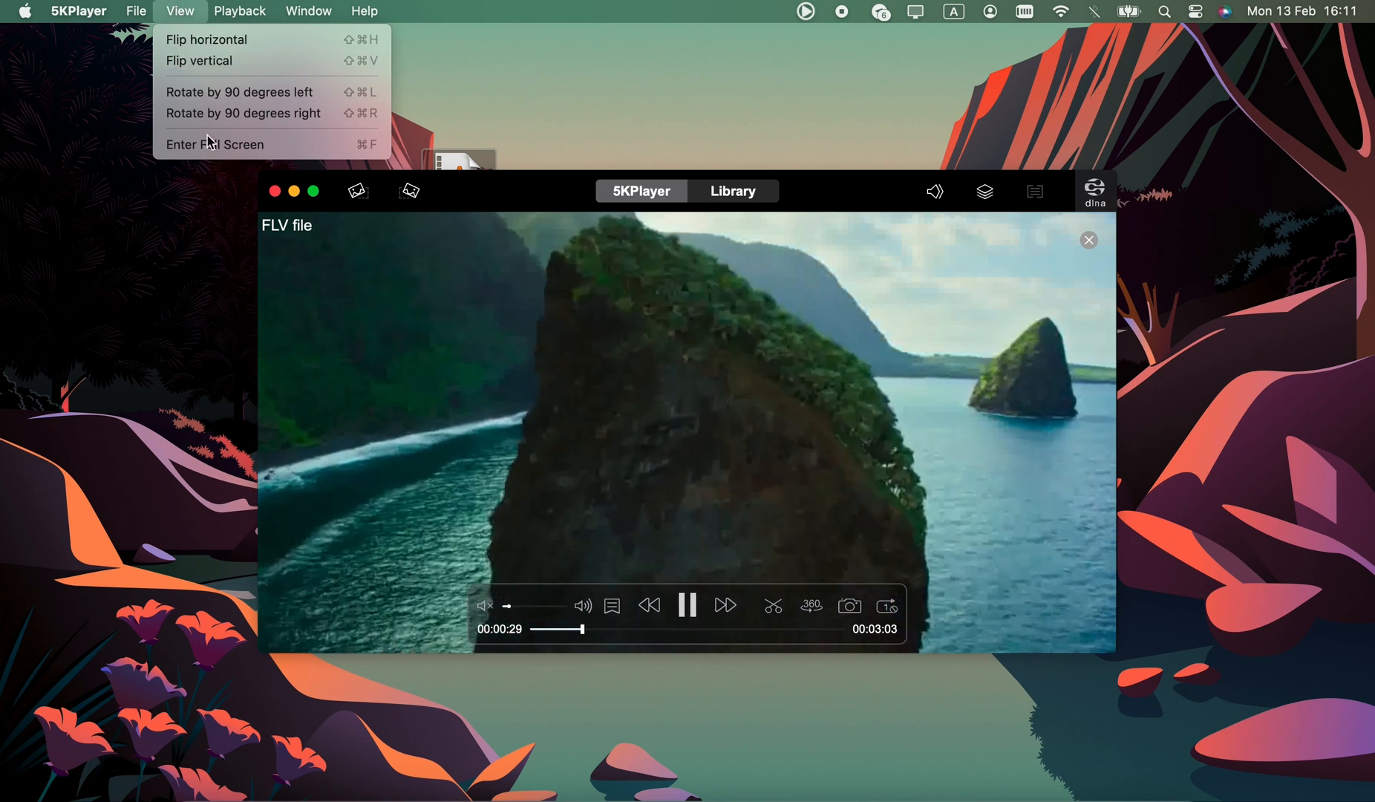
{"action": "left_click", "coordinate": [135, 10]}
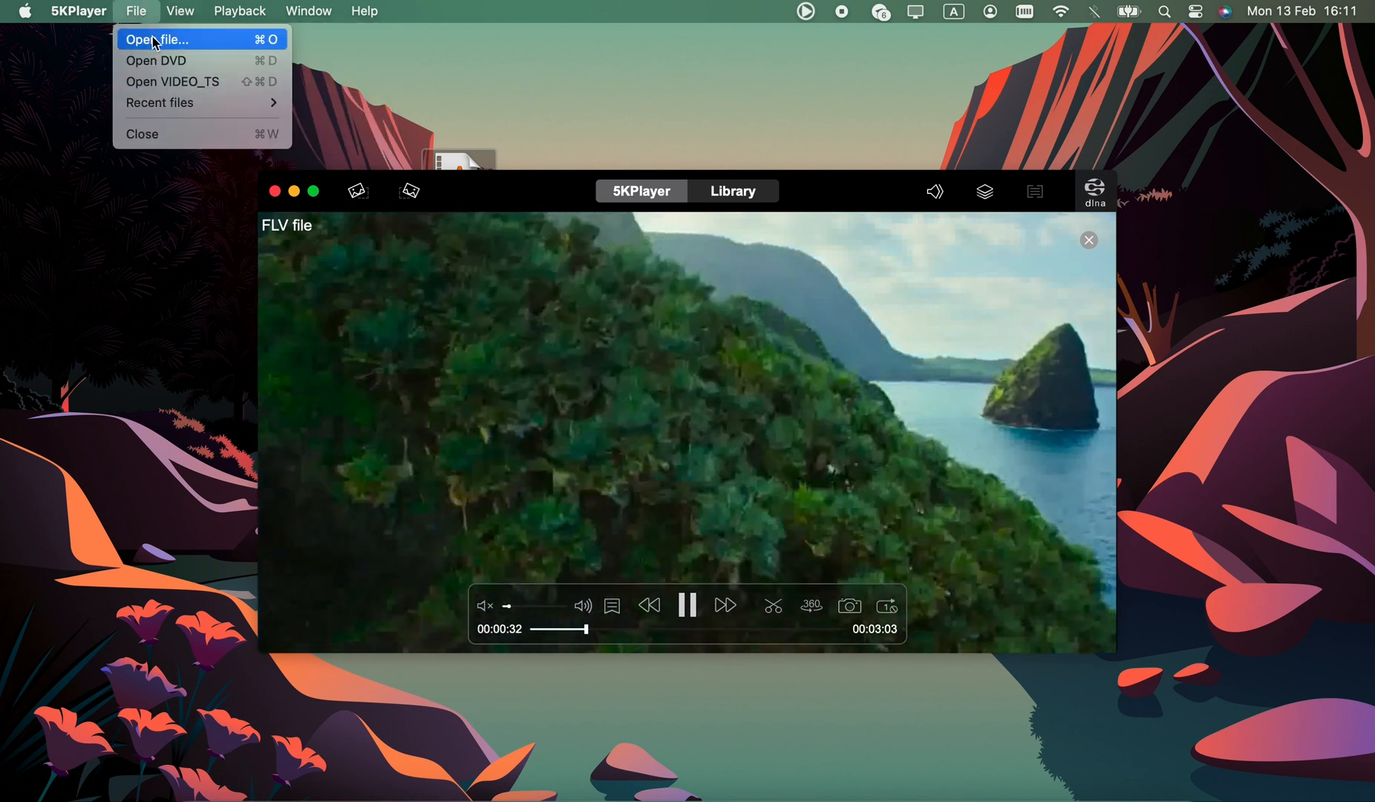
Switch to the 5KPlayer media library with its favorites, YouTube, IPTV and DLNA sections.
{"action": "left_click", "coordinate": [733, 190]}
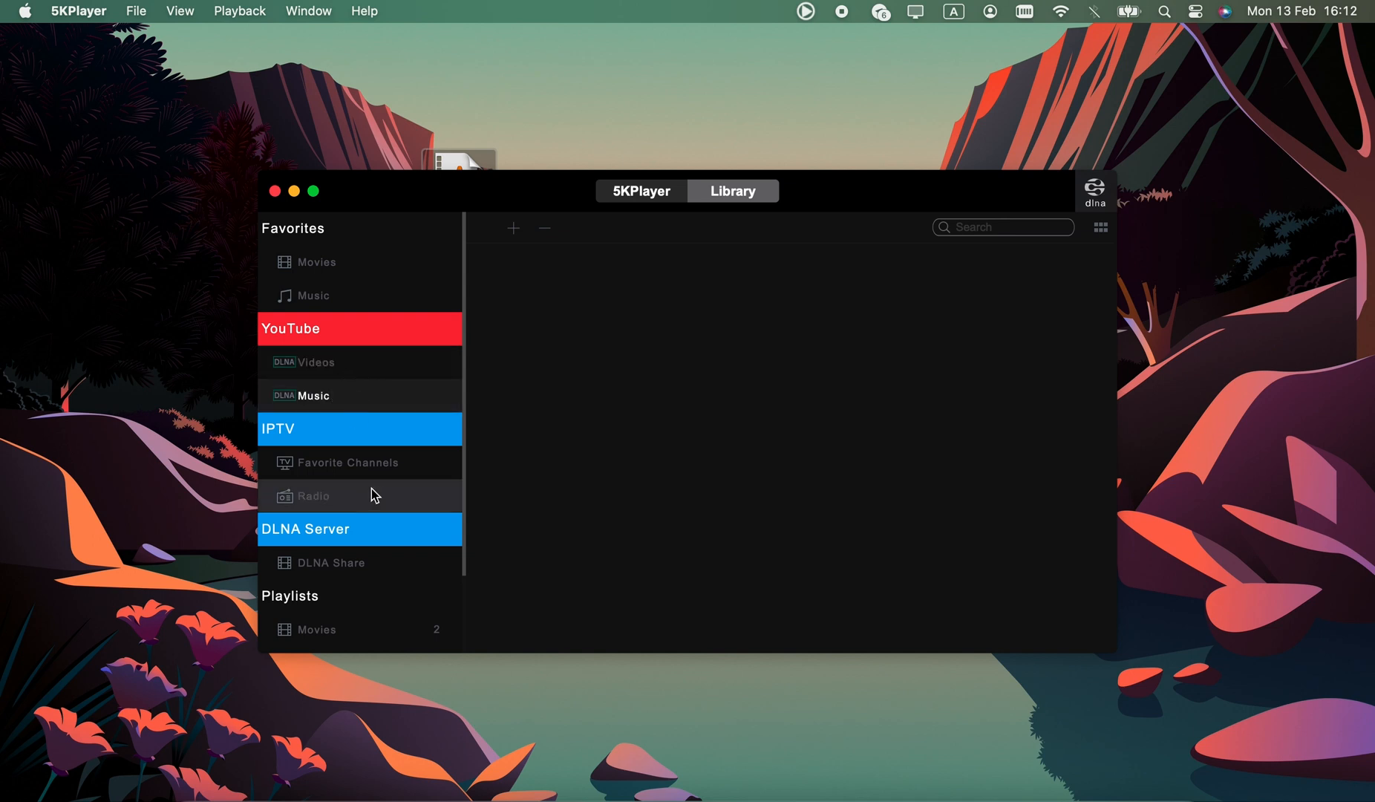
{"action": "left_click", "coordinate": [313, 495]}
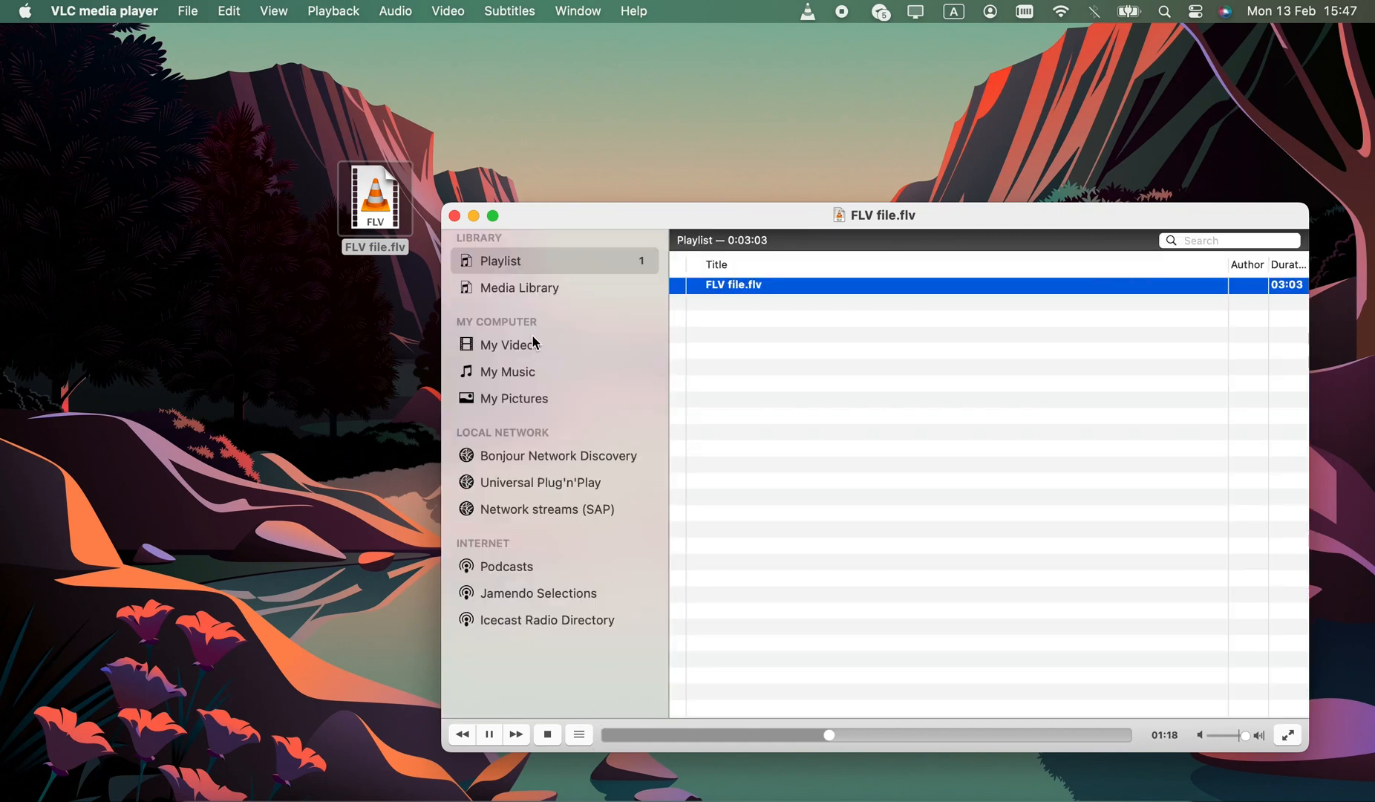
Visit My Music and Network streams in VLC's sidebar, then return to the FLV playlist.
{"action": "left_click", "coordinate": [507, 371]}
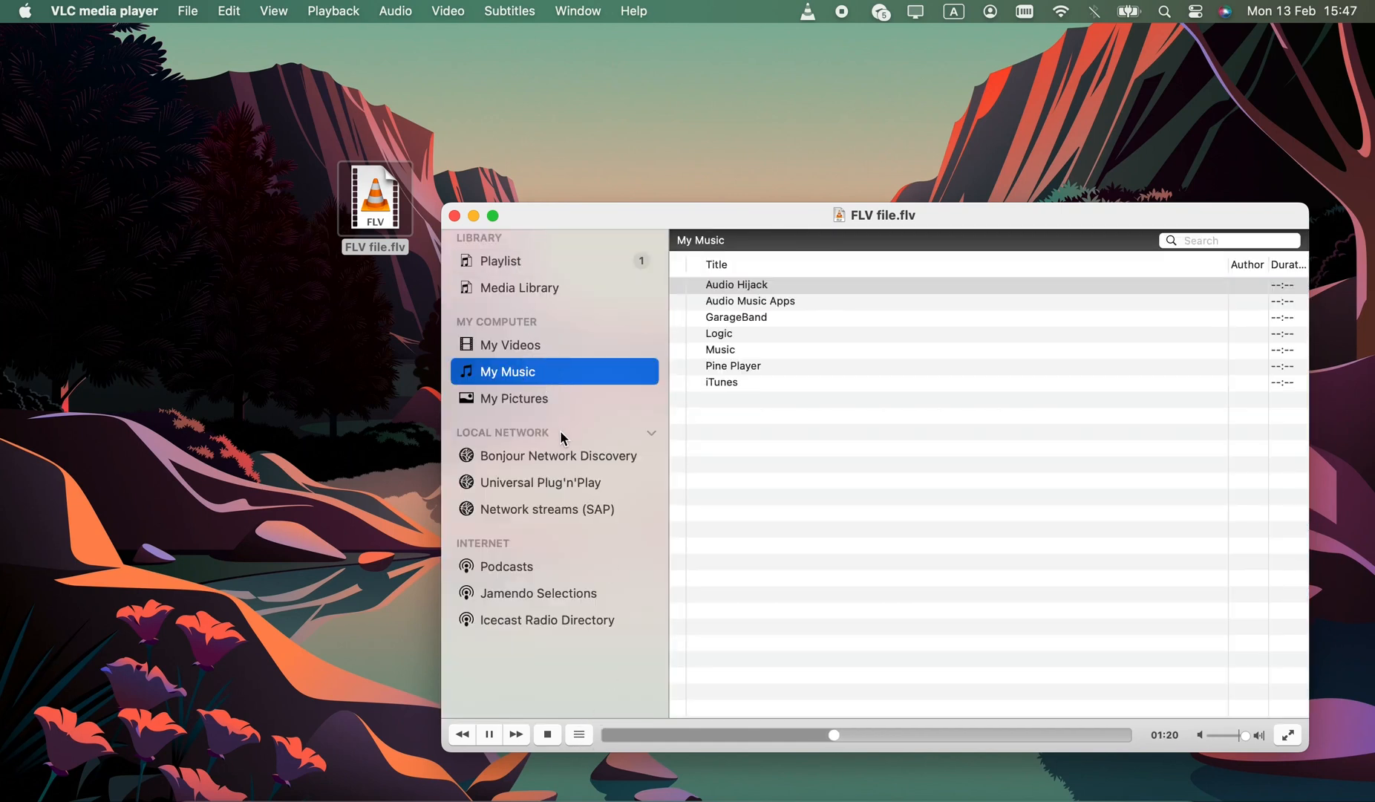
{"action": "left_click", "coordinate": [554, 509]}
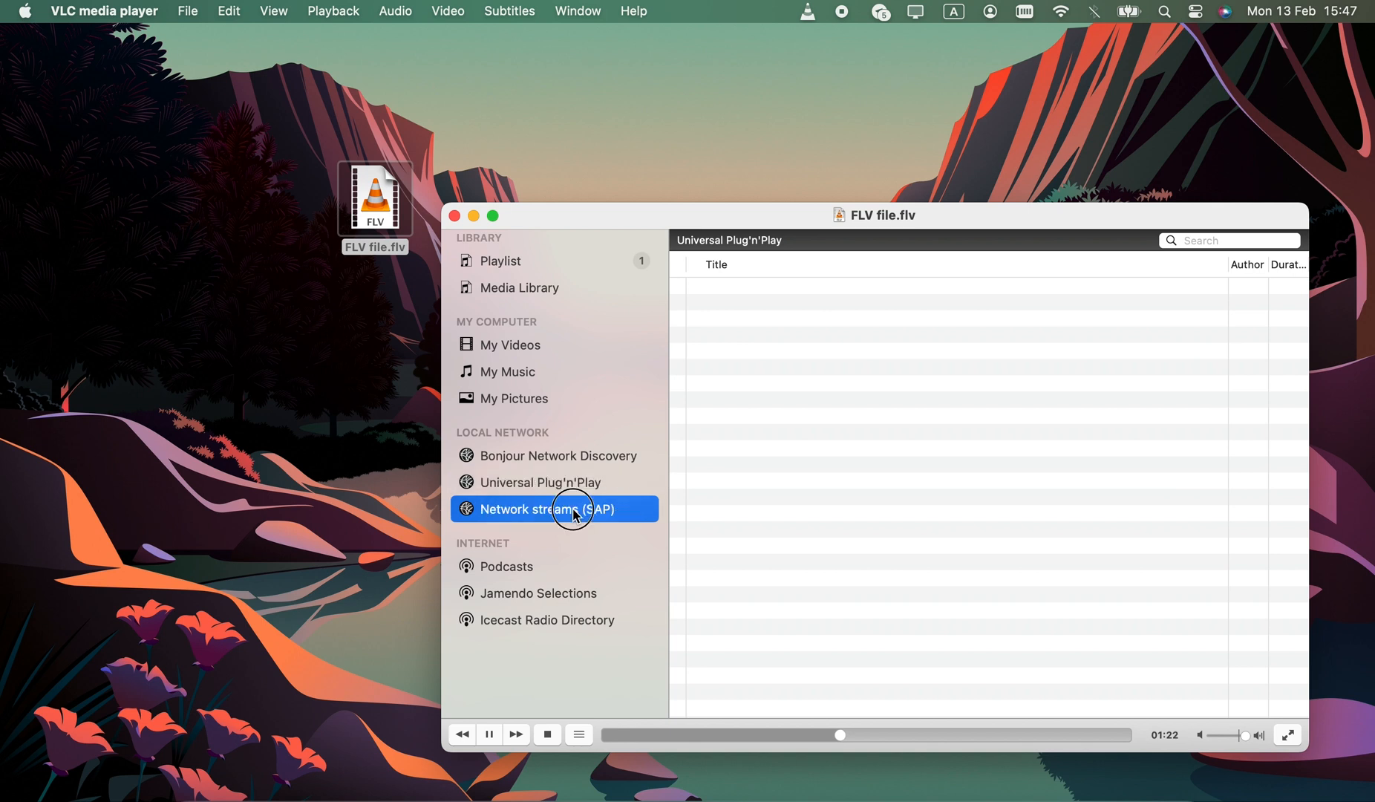
{"action": "left_click", "coordinate": [500, 260]}
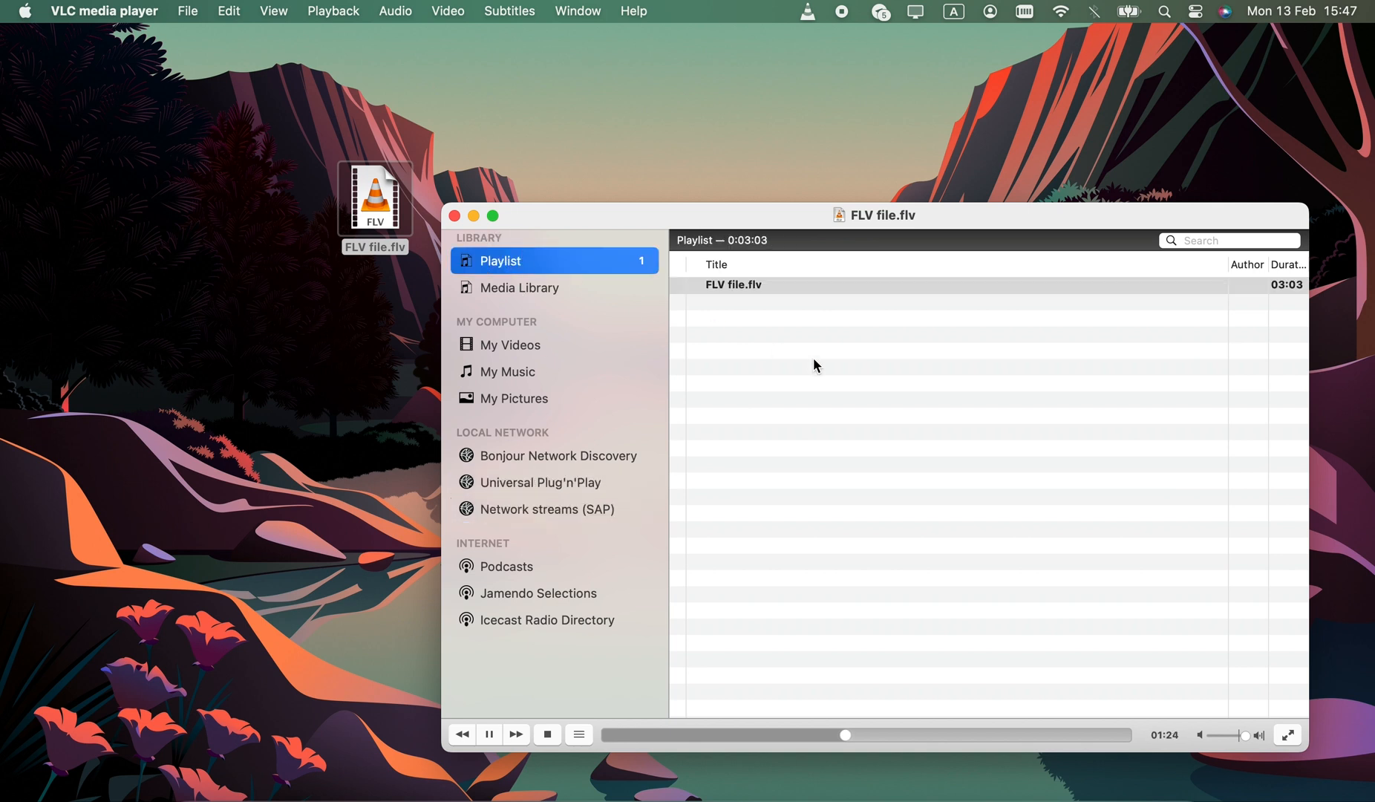
Bring up VLC's Convert / Stream window from the File menu and reposition it.
{"action": "left_click", "coordinate": [188, 10]}
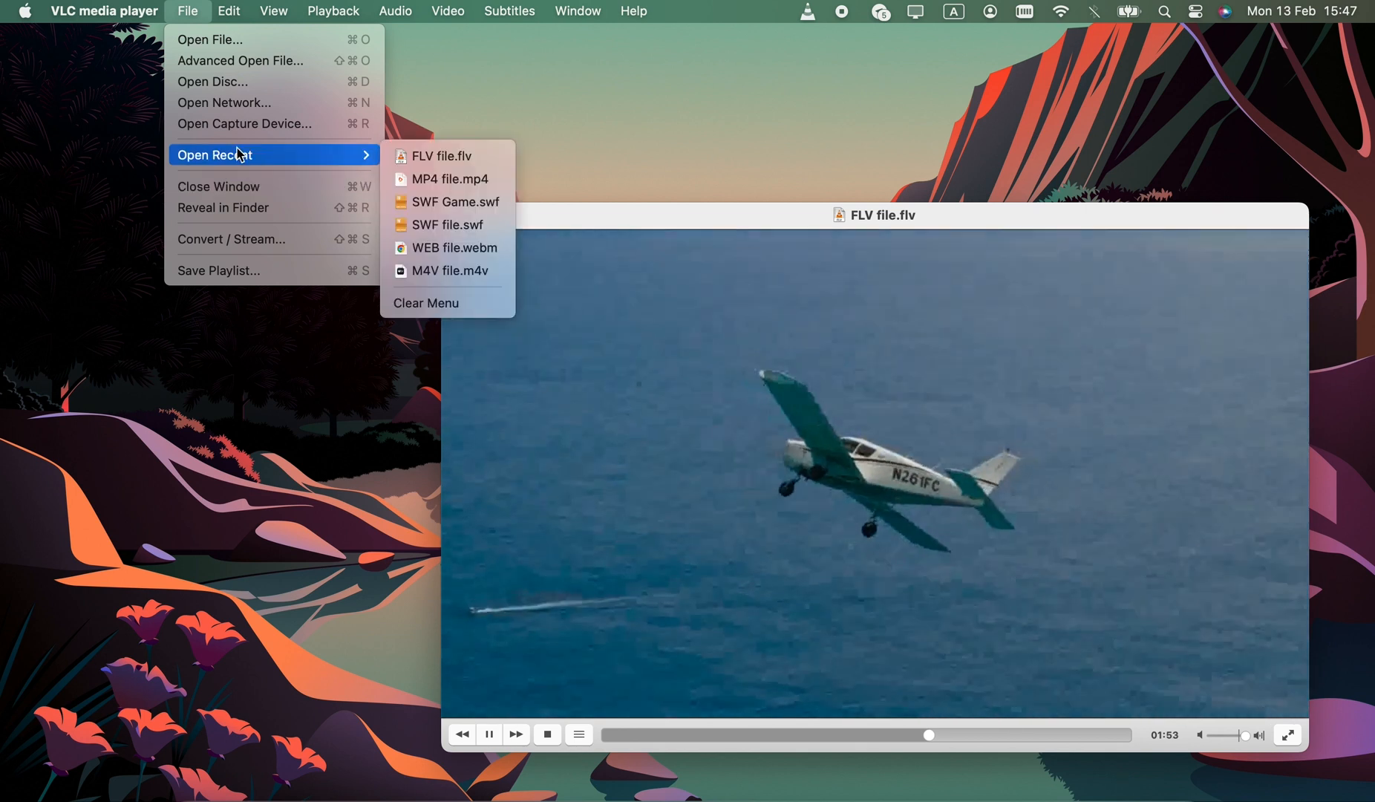
{"action": "left_click", "coordinate": [232, 239]}
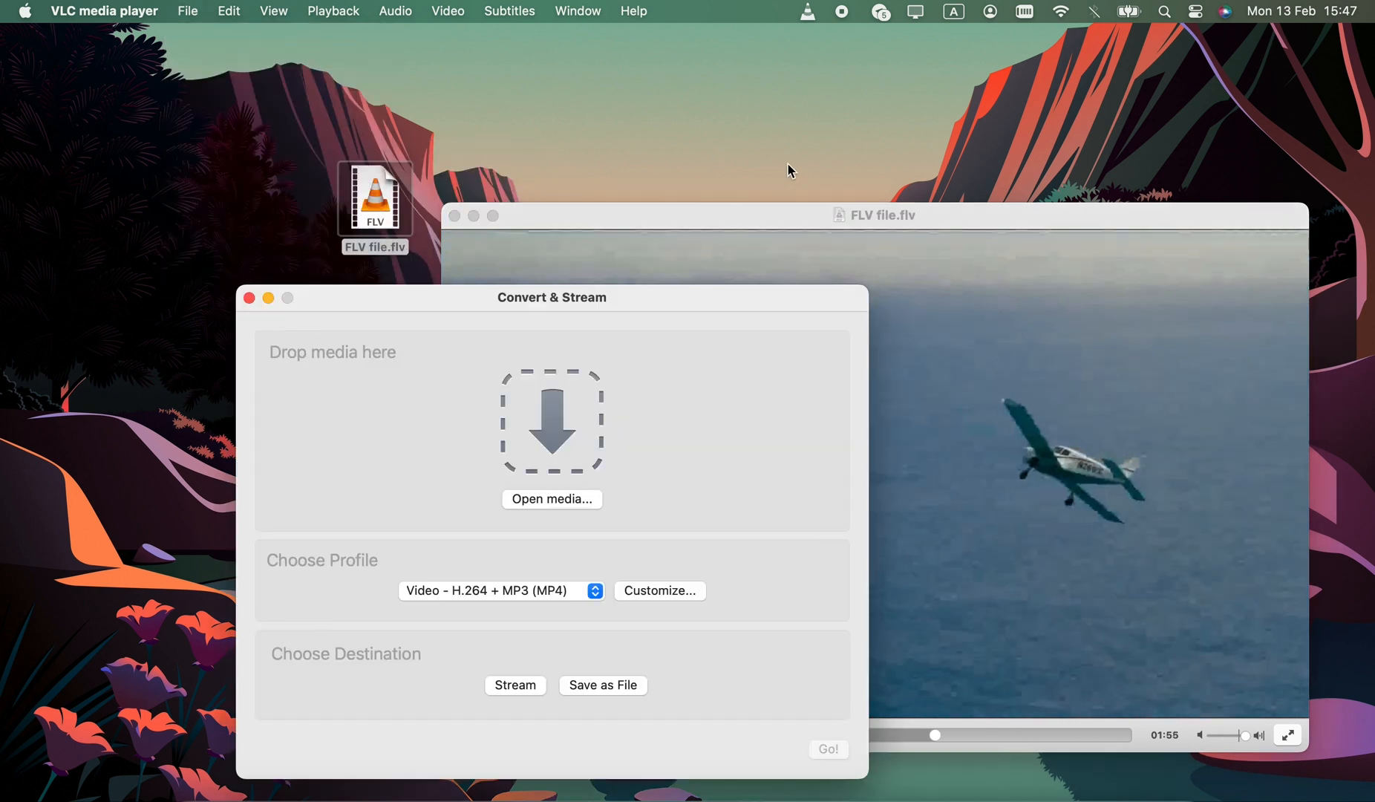
{"action": "left_click_drag", "start_coordinate": [551, 297], "coordinate": [404, 310]}
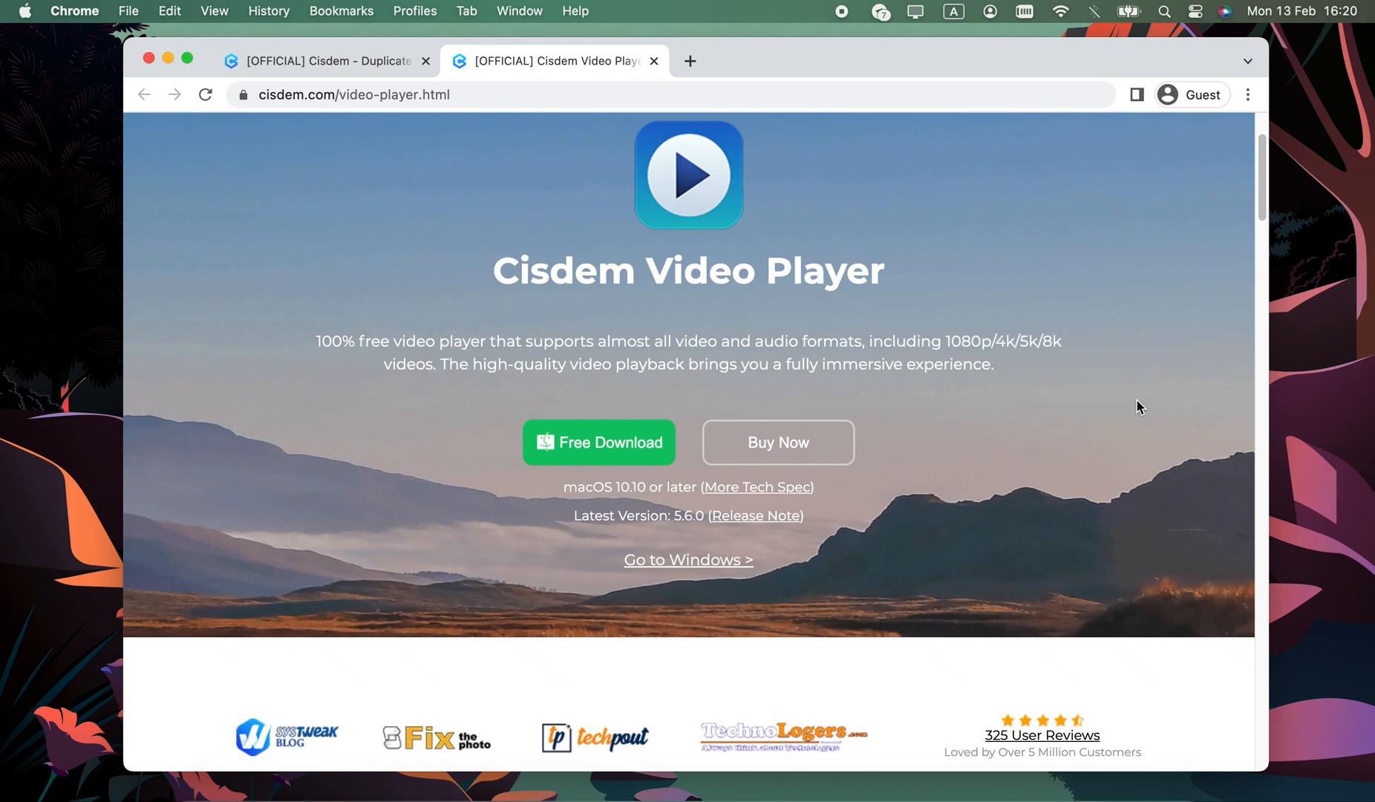
{"action": "scroll", "scroll_direction": "down", "scroll_amount": 3}
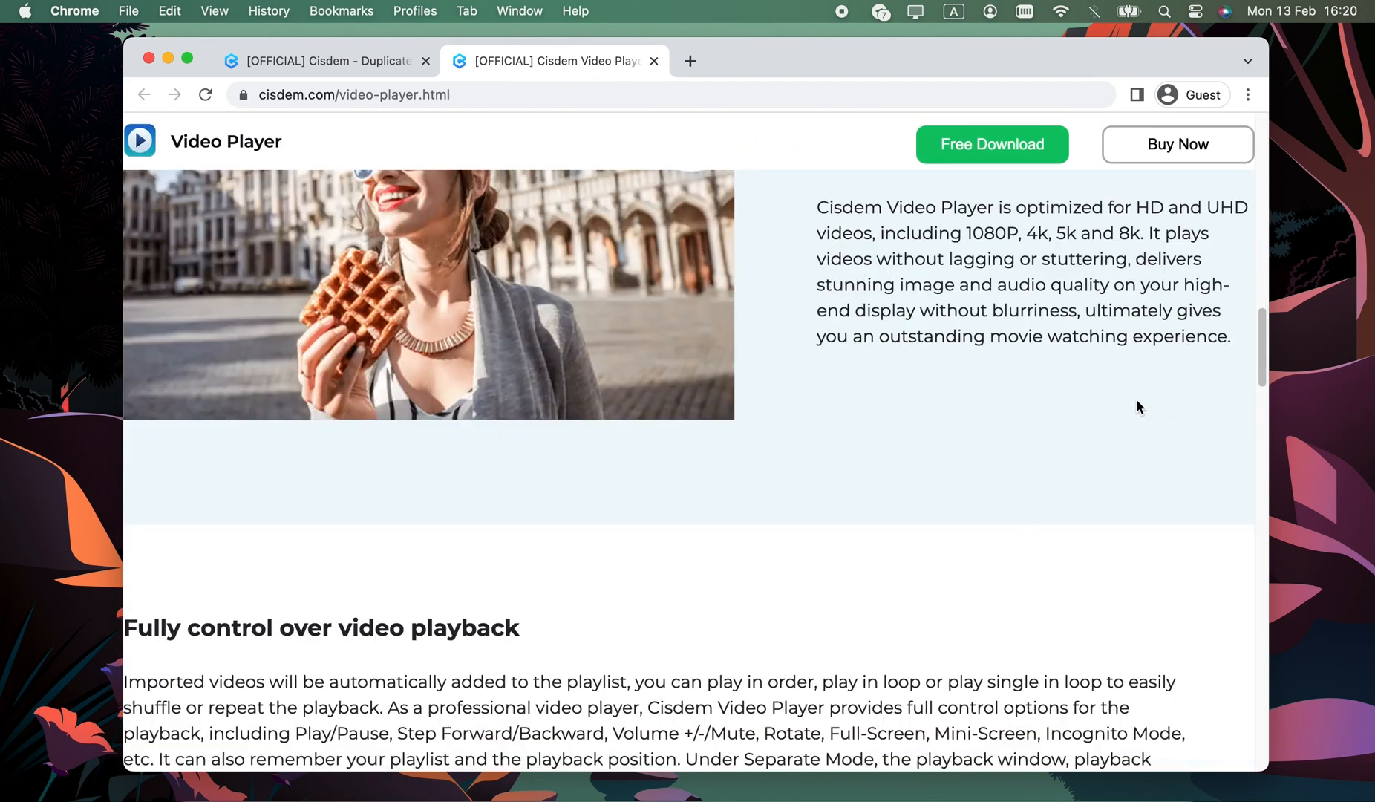
{"action": "scroll", "scroll_direction": "down", "scroll_amount": 3}
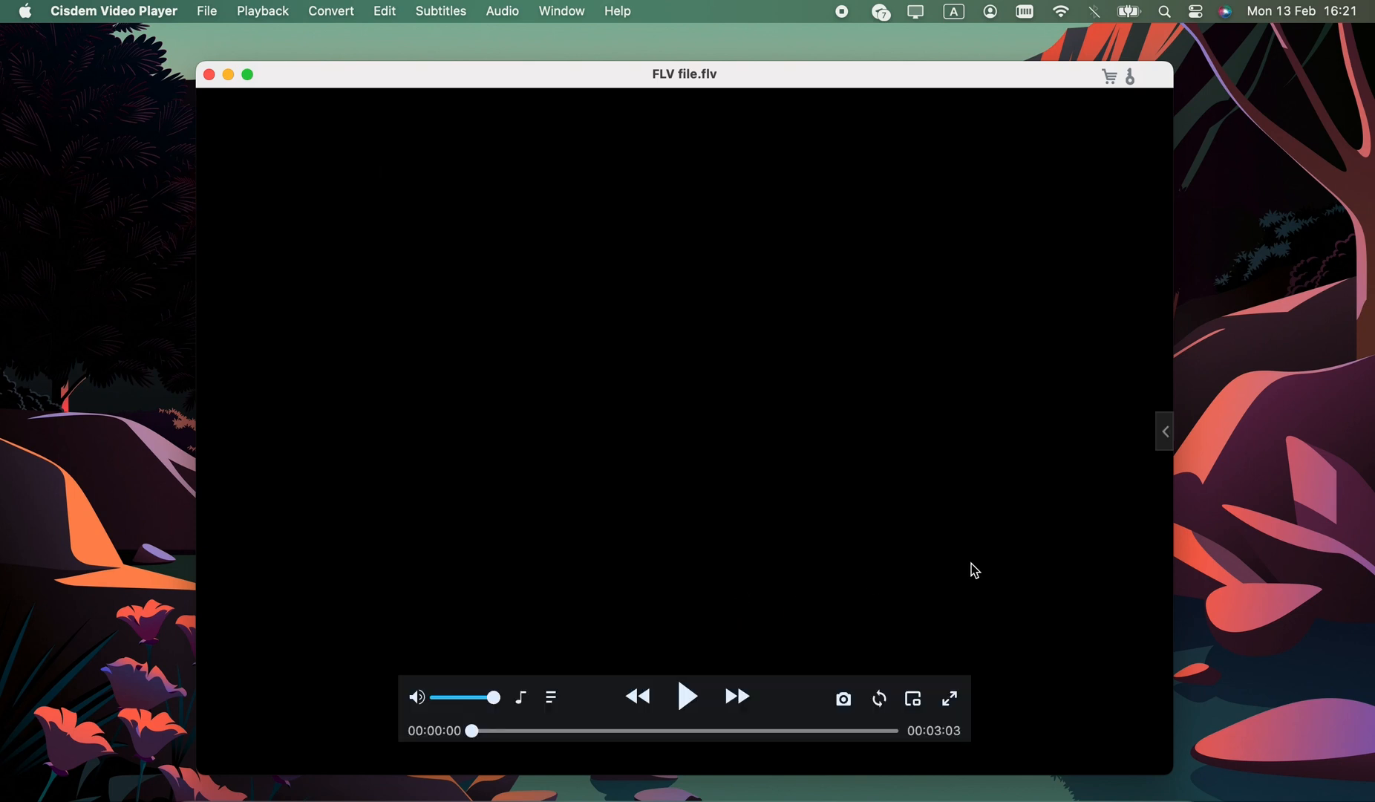
Play the FLV video from the beginning in Cisdem Video Player.
{"action": "left_click", "coordinate": [686, 696]}
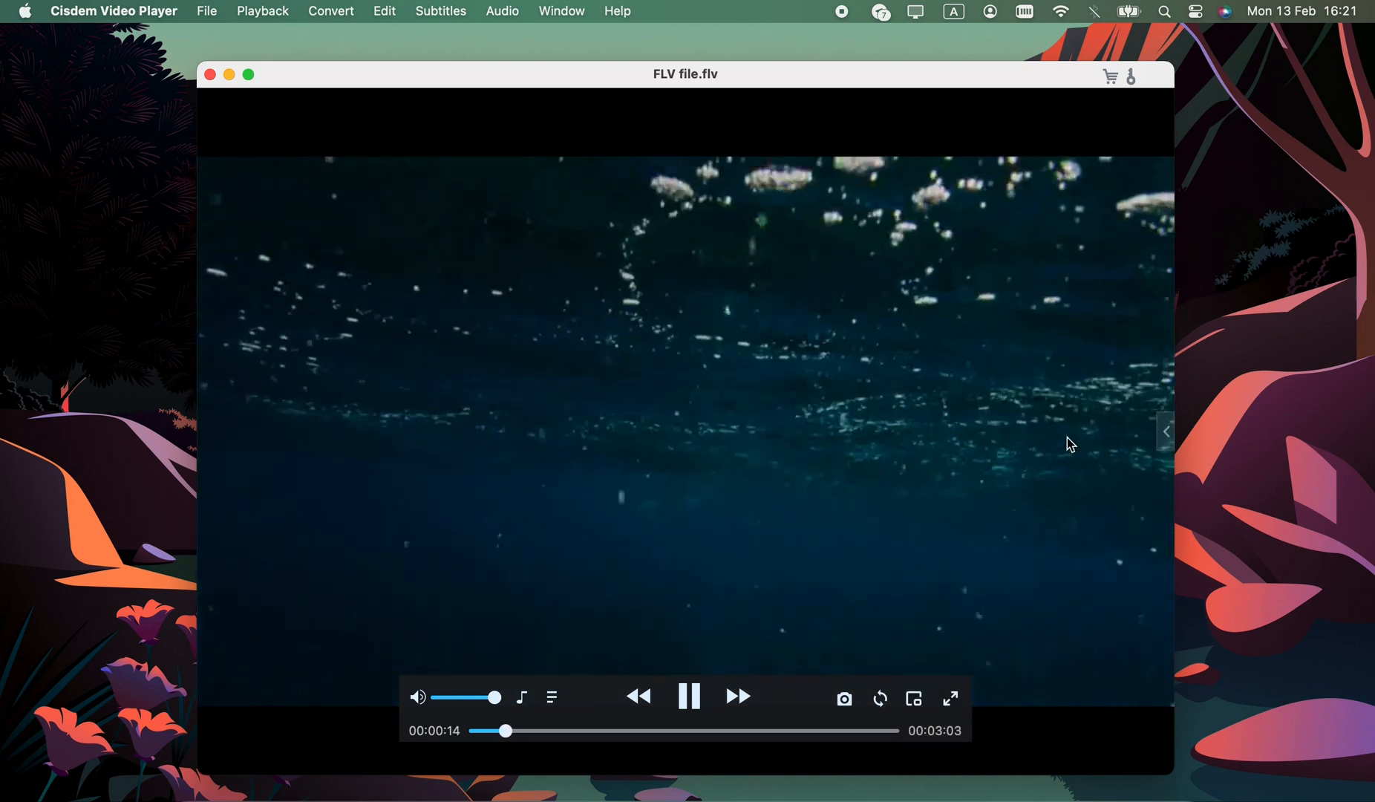
{"action": "left_click", "coordinate": [207, 10]}
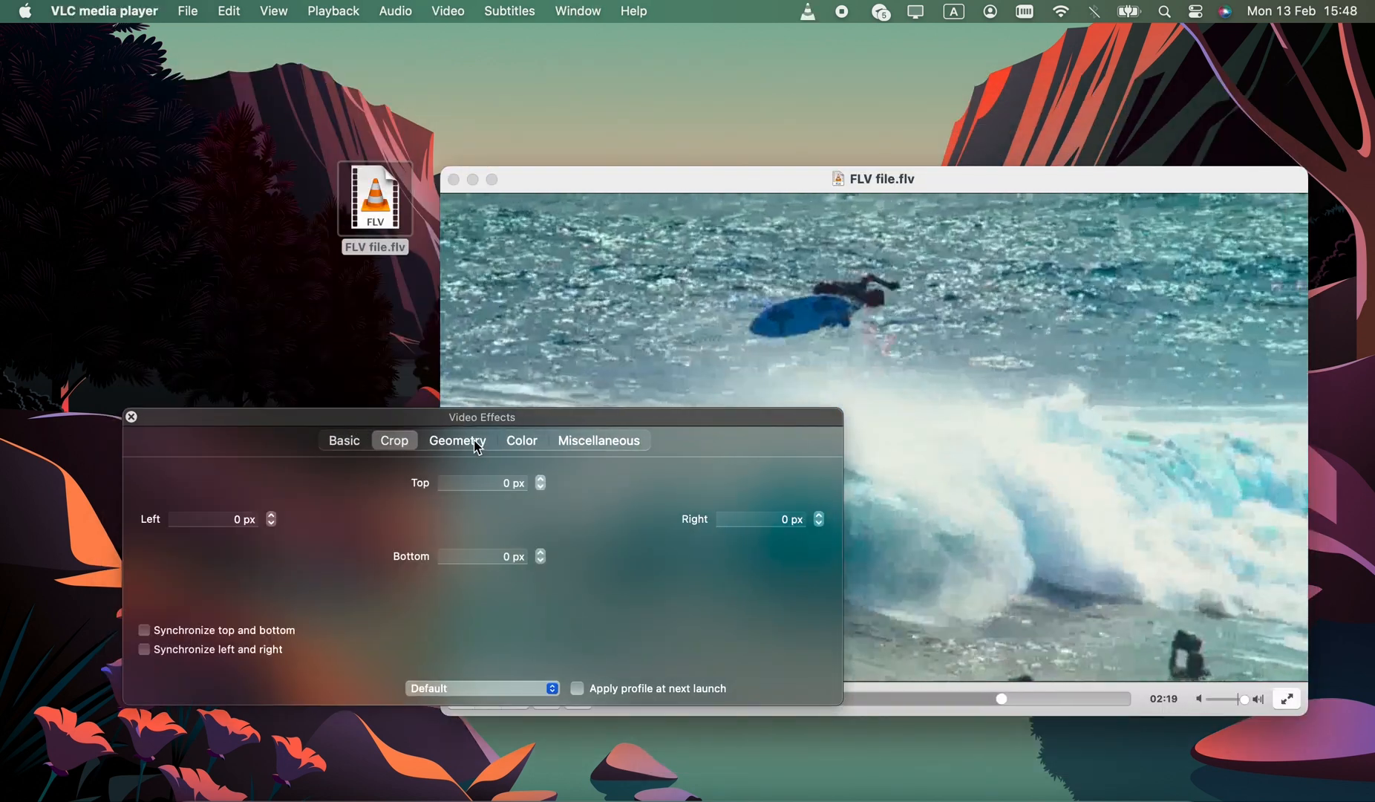
Review the Color and Miscellaneous video-effect settings in VLC, then browse Elmedia's App Store screenshots.
{"action": "left_click", "coordinate": [521, 440]}
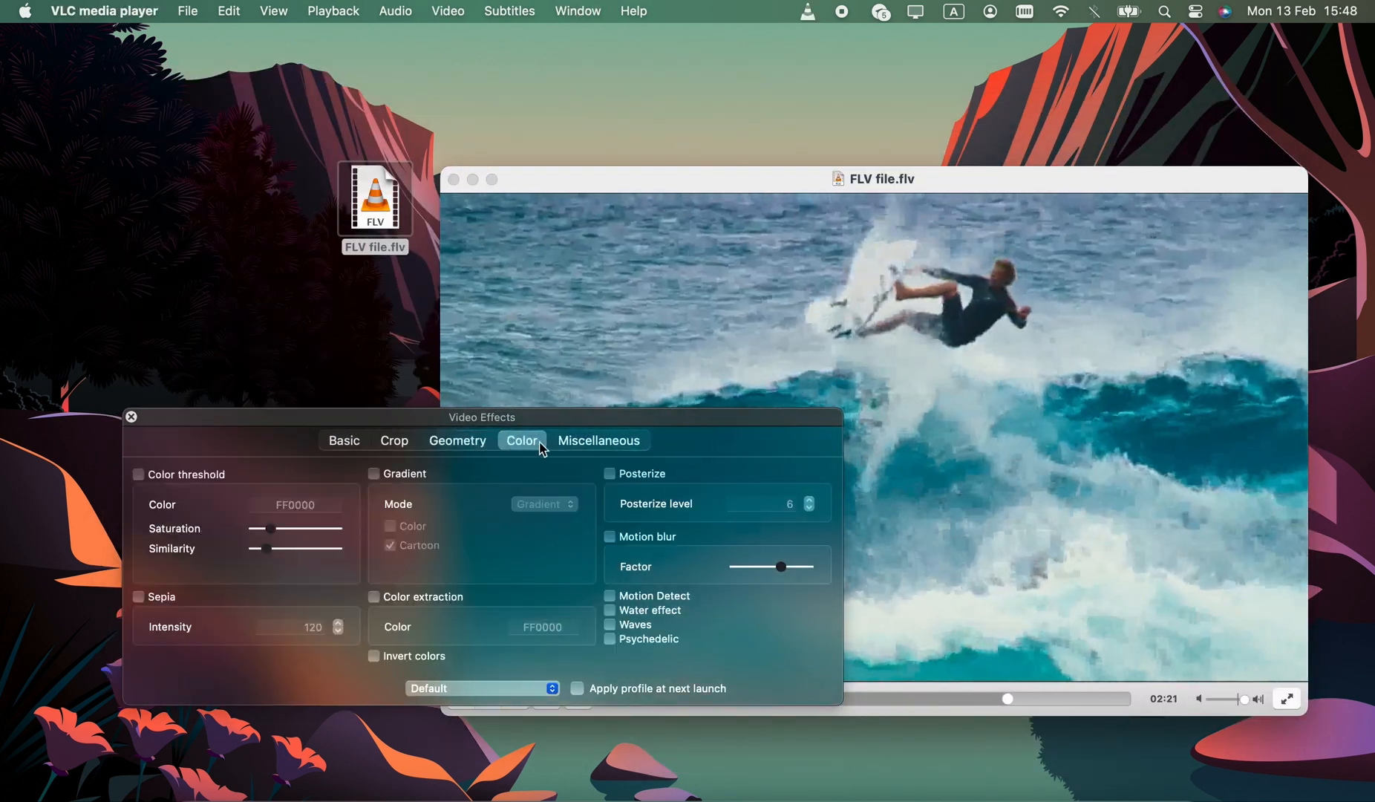
{"action": "left_click", "coordinate": [598, 439]}
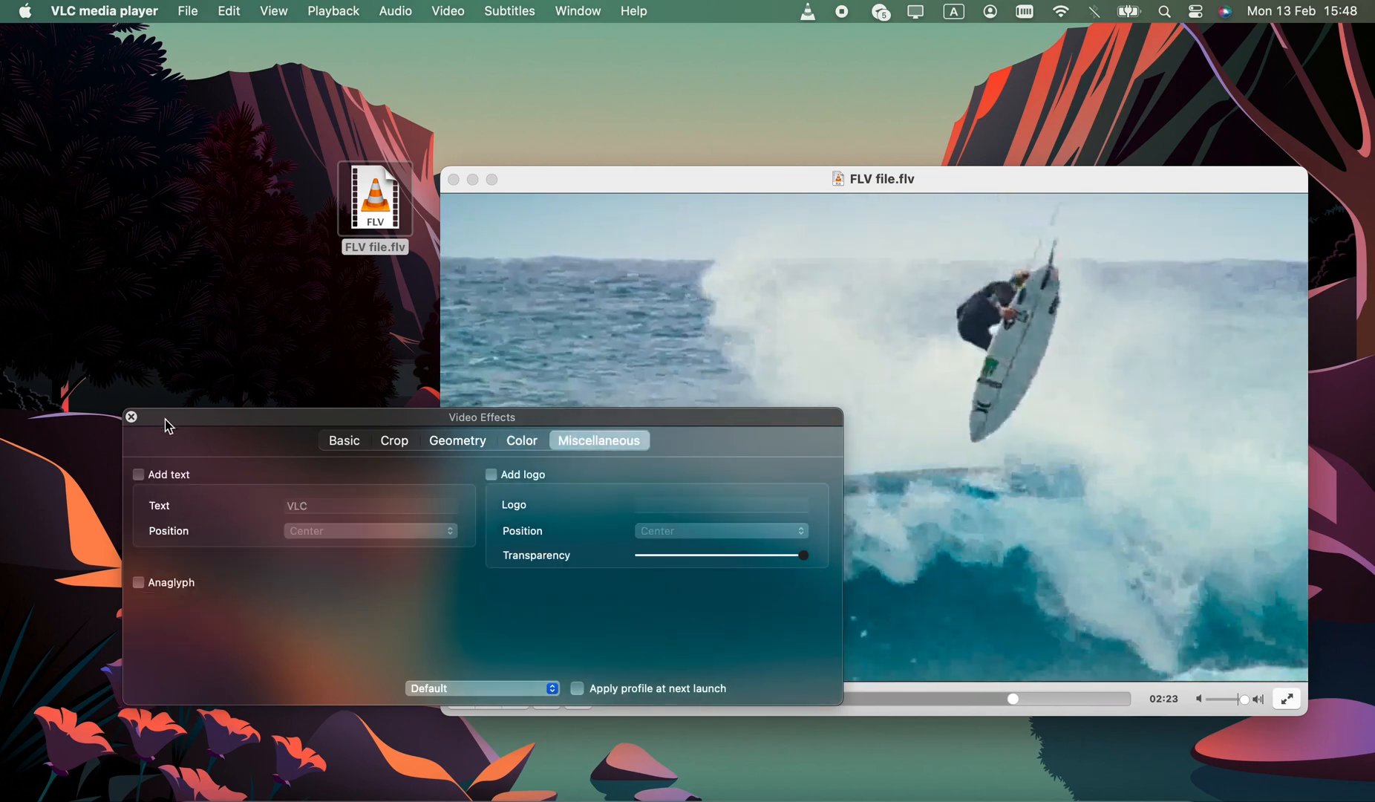
{"action": "left_click", "coordinate": [577, 10]}
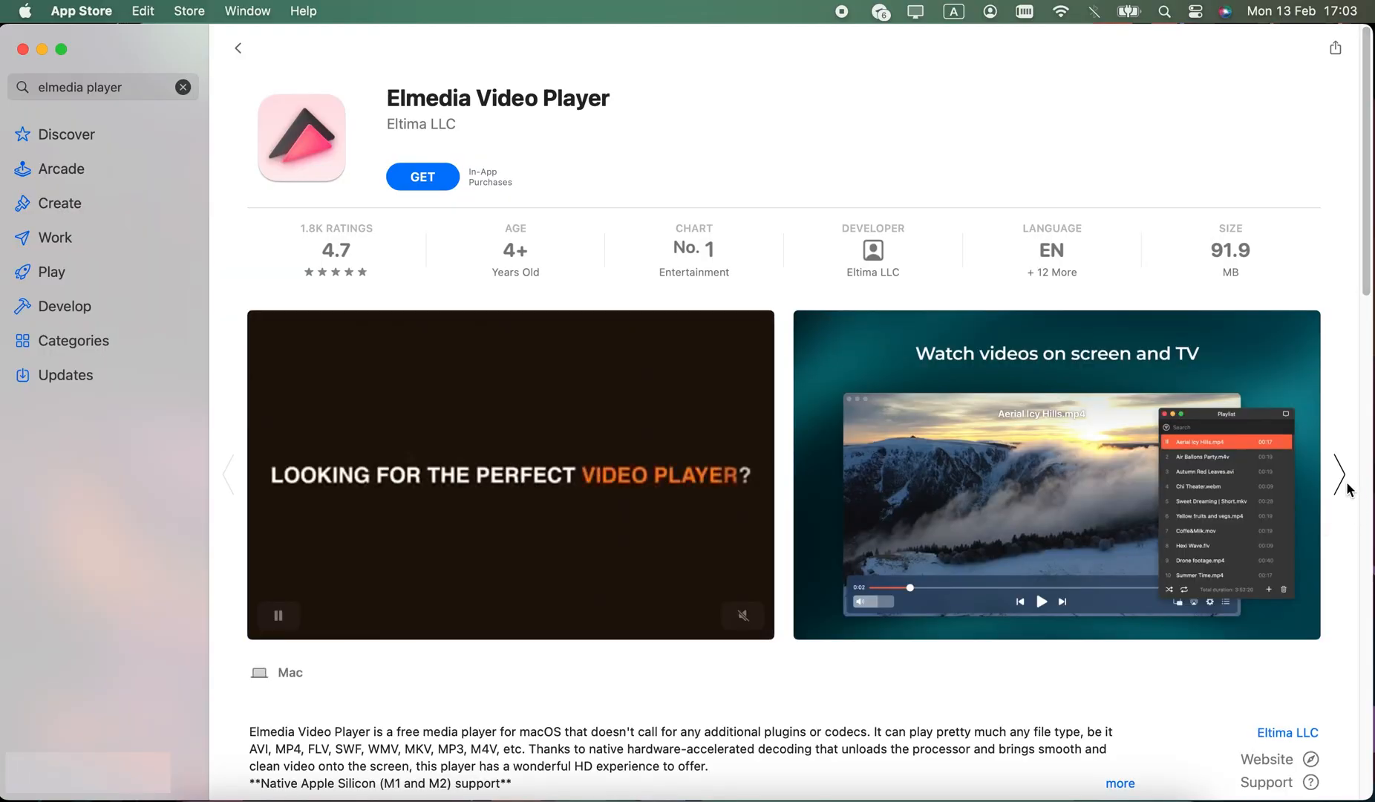
{"action": "left_click", "coordinate": [1341, 475]}
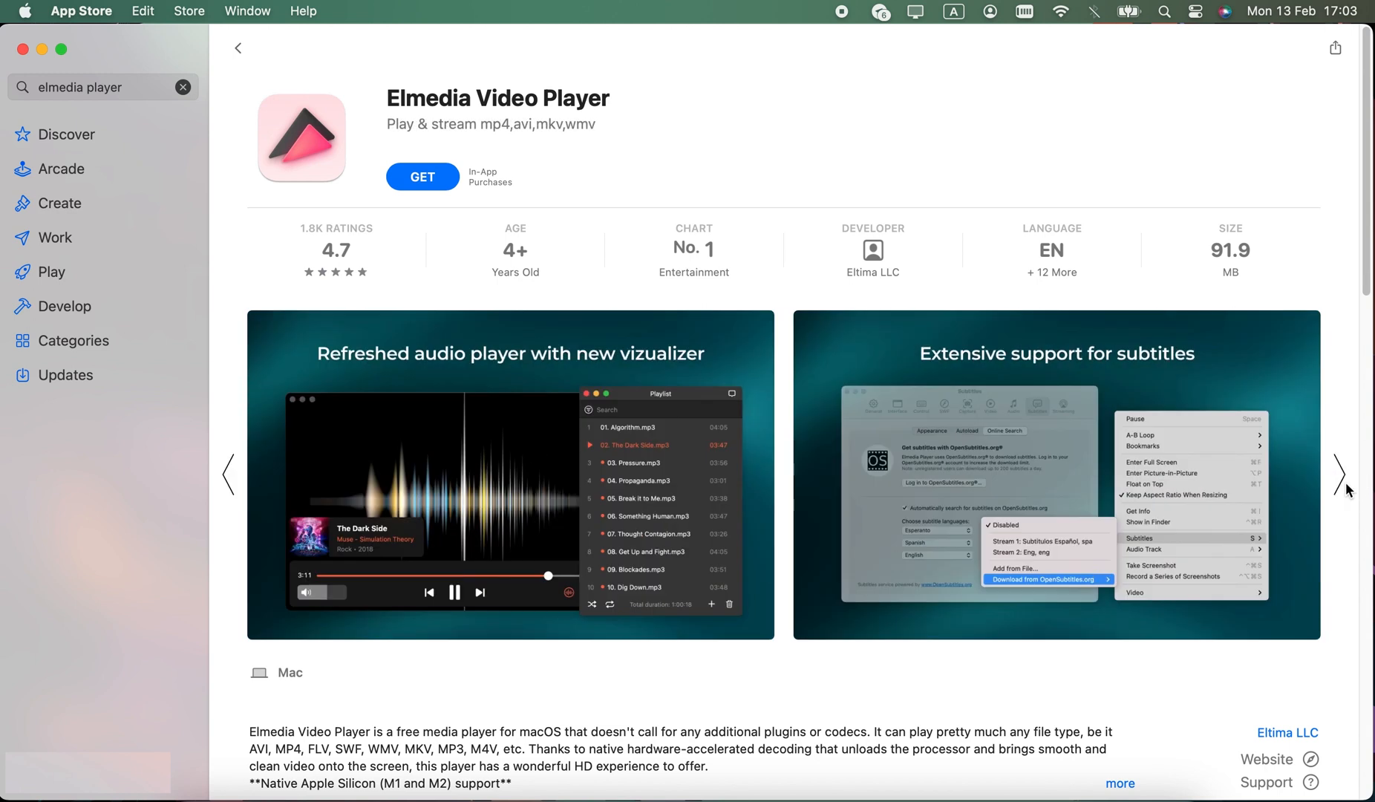